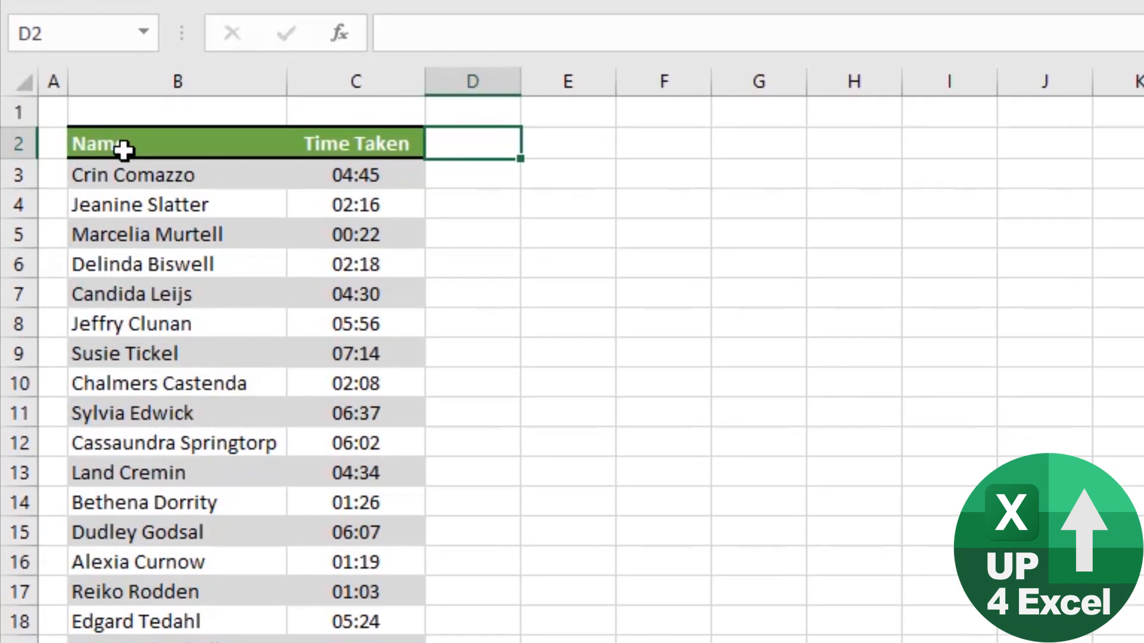
pyautogui.moveTo(374, 203)
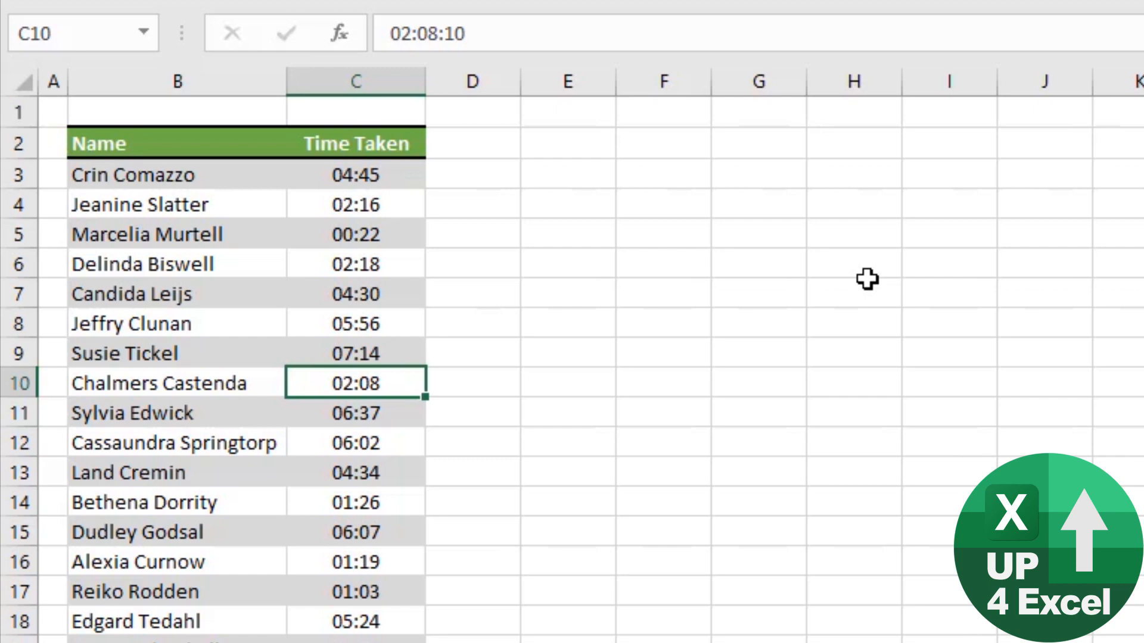
pyautogui.moveTo(478, 185)
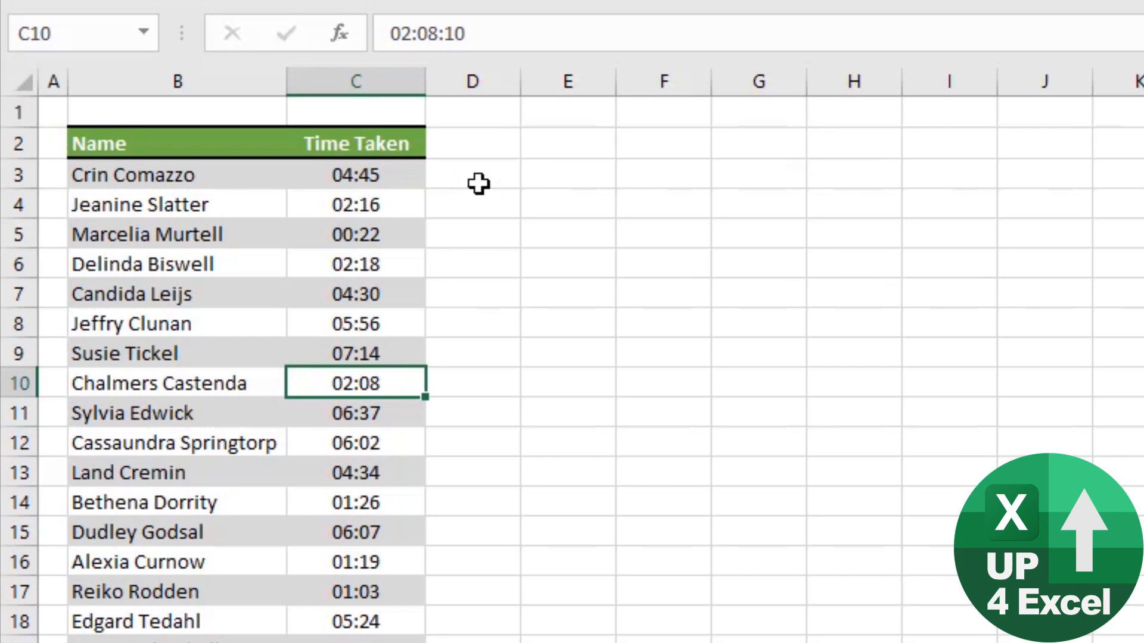
pyautogui.moveTo(475, 181)
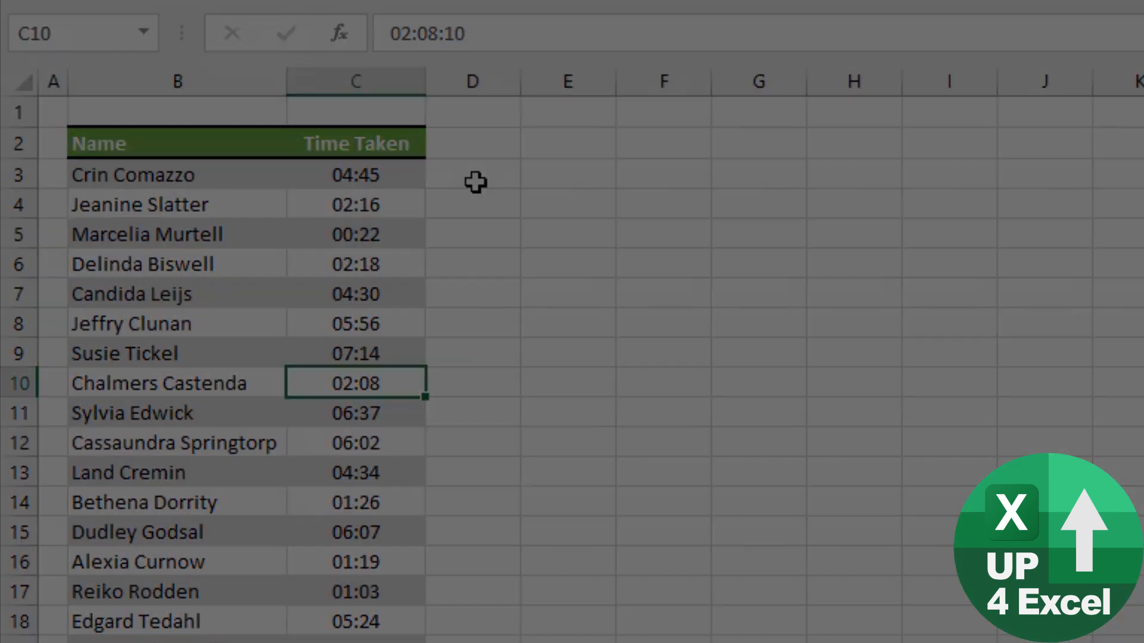
# Step: Enter =ROUNDUP(C3*48,0)/48 in D3 so 04:45 rounds up to 05:00
pyautogui.click(473, 175)
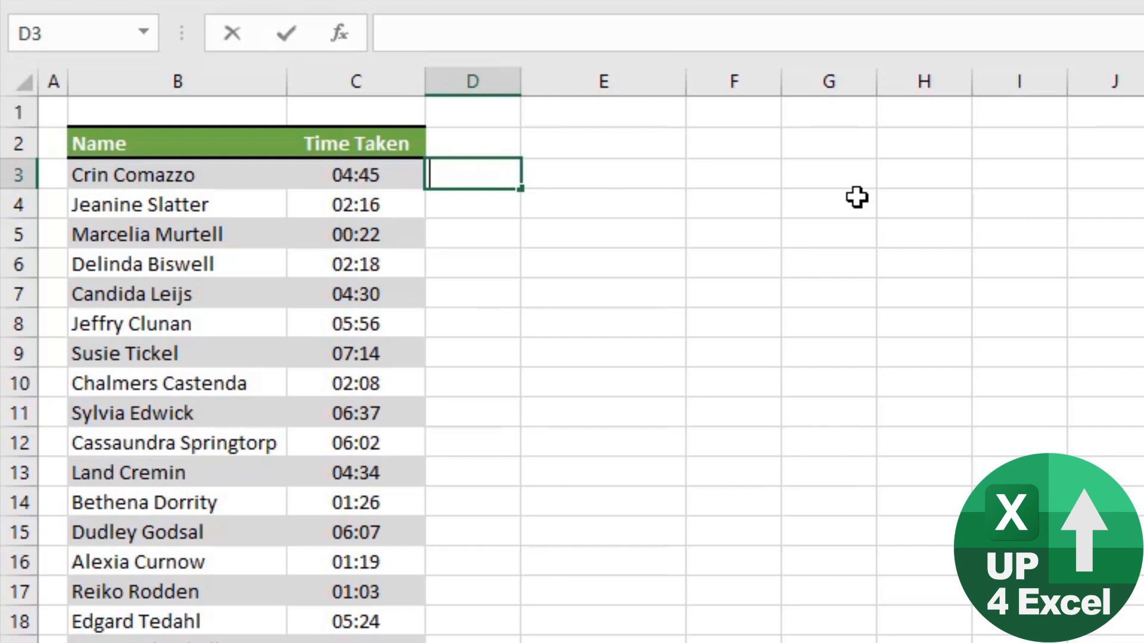
pyautogui.write('=')
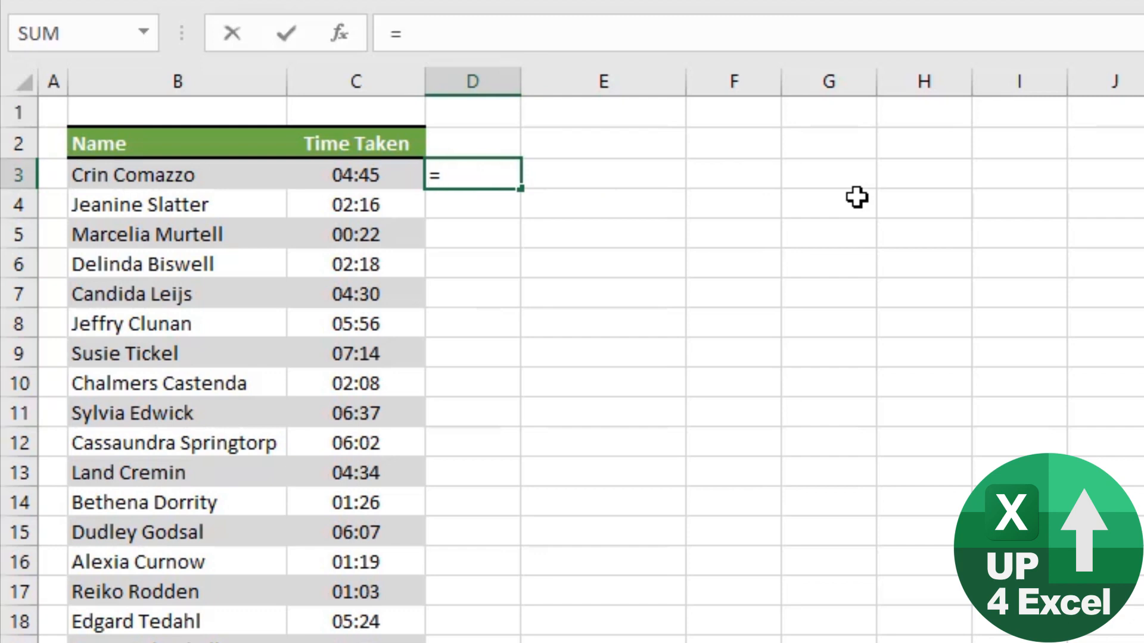
pyautogui.write('rouundu')
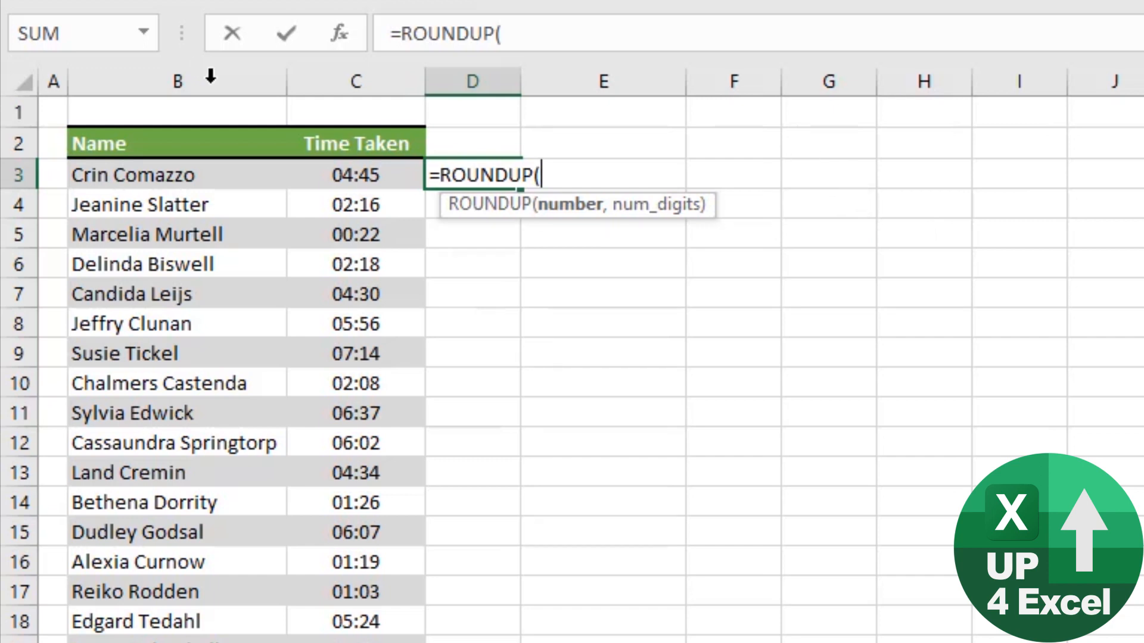
pyautogui.click(355, 175)
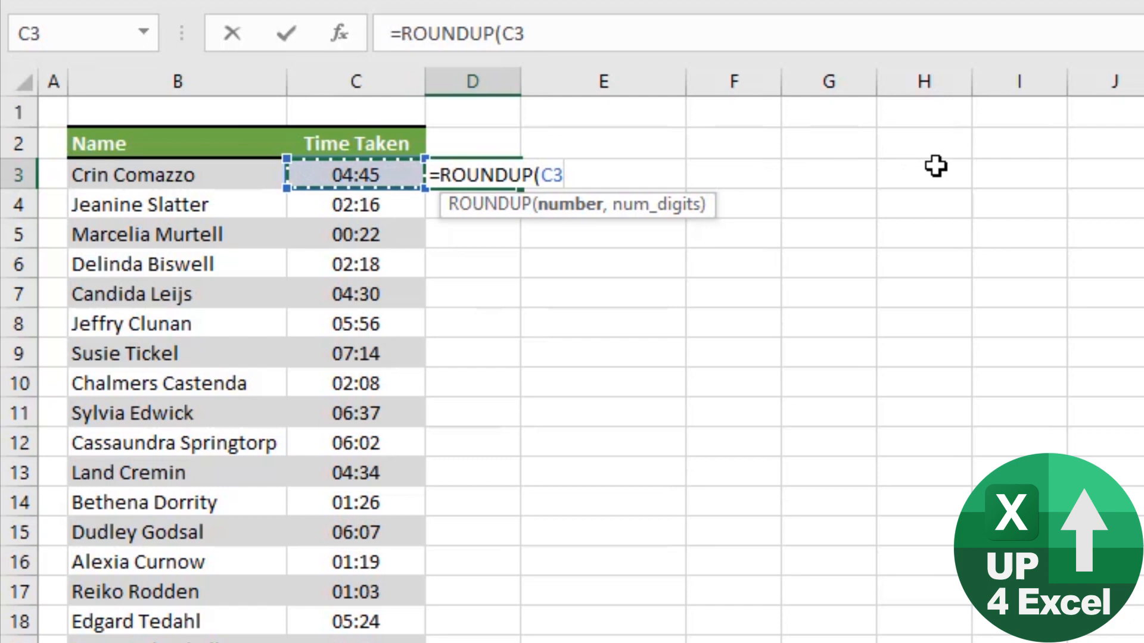
pyautogui.write('*')
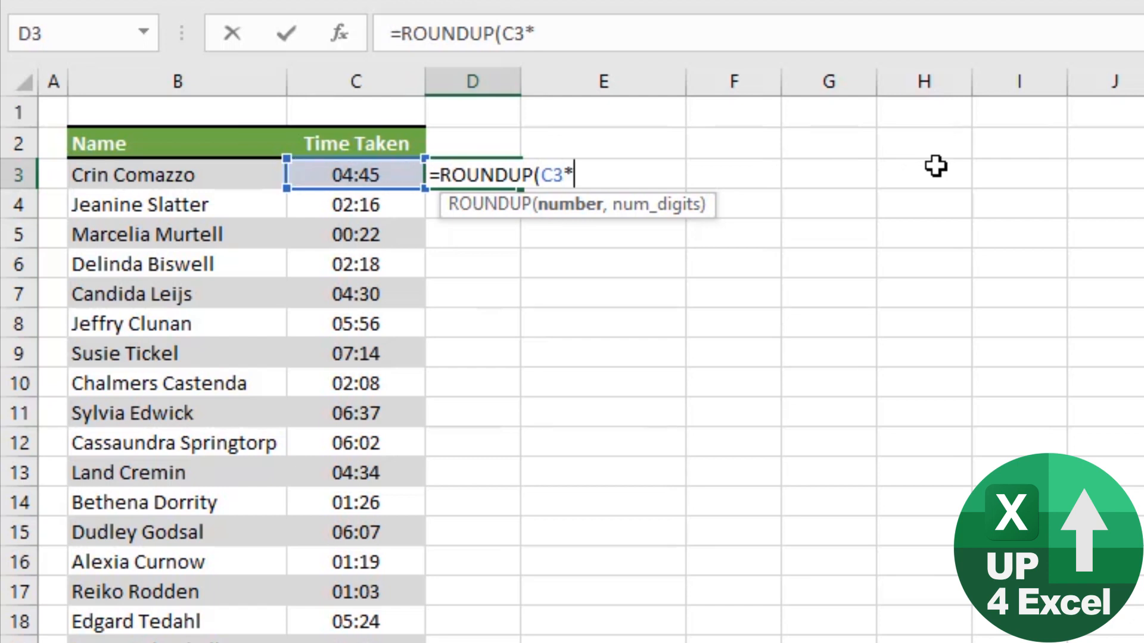
pyautogui.write('48')
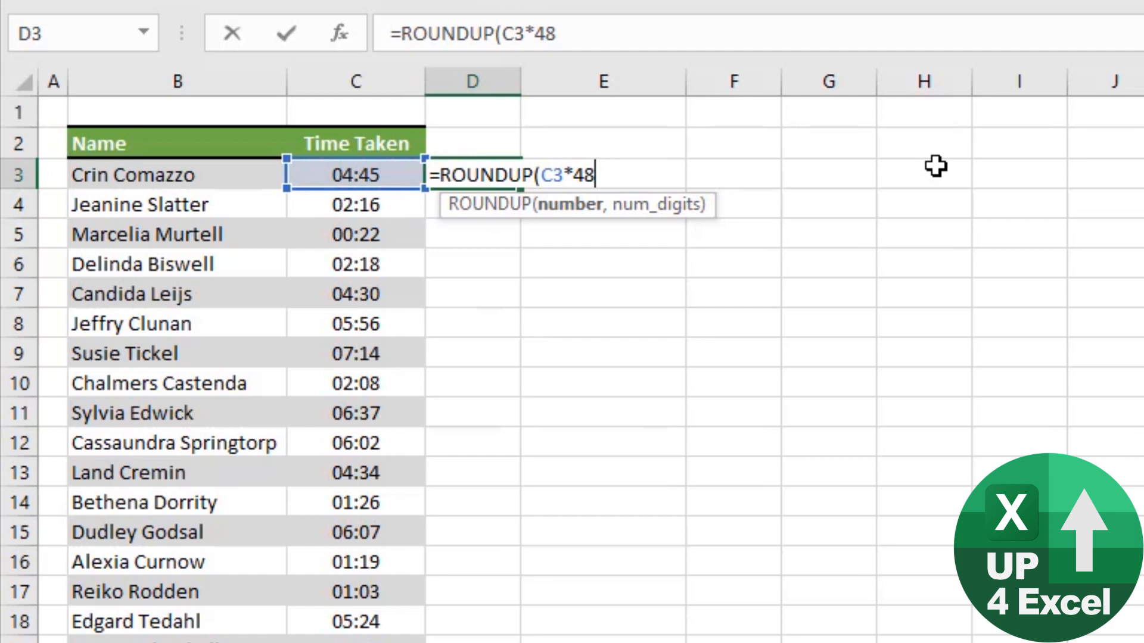
pyautogui.write(',')
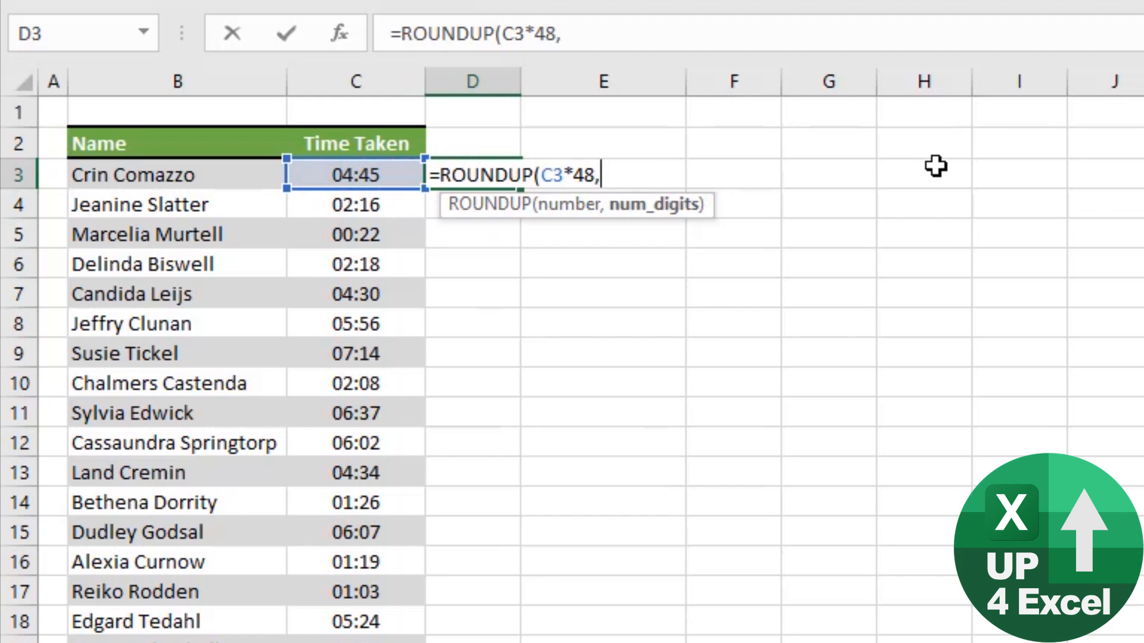
pyautogui.write('0')
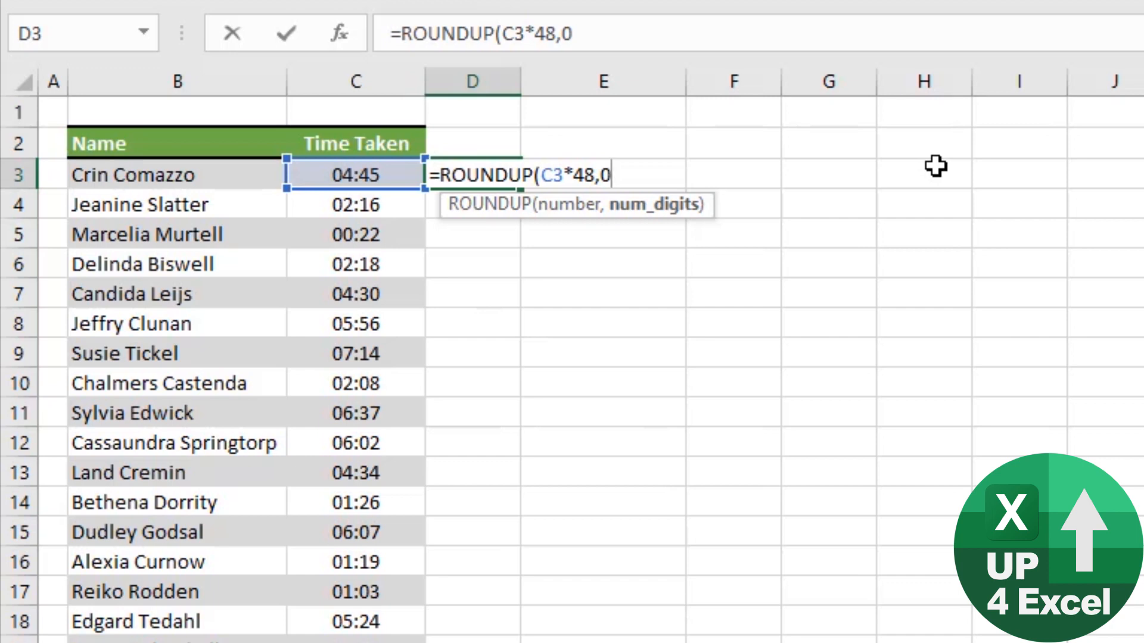
pyautogui.write(')/')
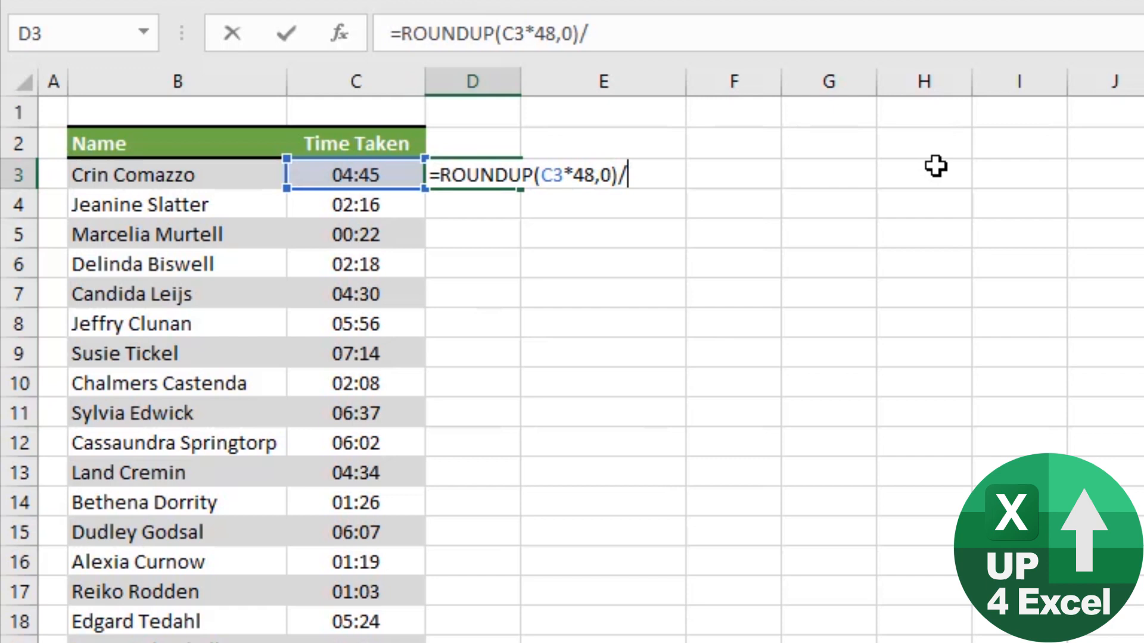
pyautogui.write('48')
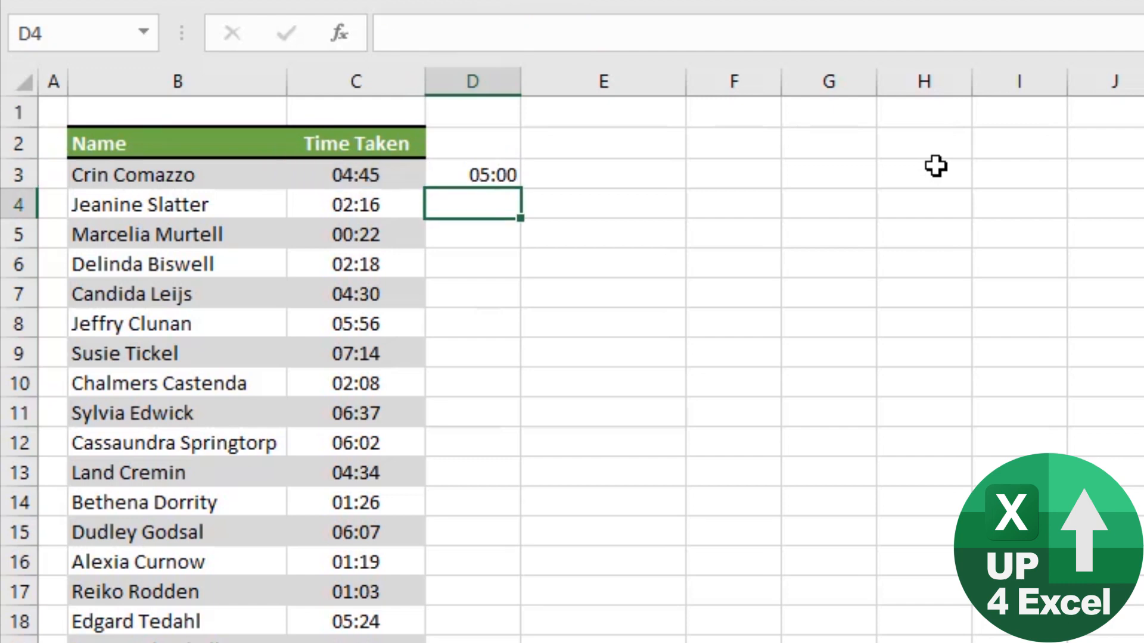
# Step: Paste the D3 rounding formula down to D31 and head column D 'Bill Time'
pyautogui.click(472, 175)
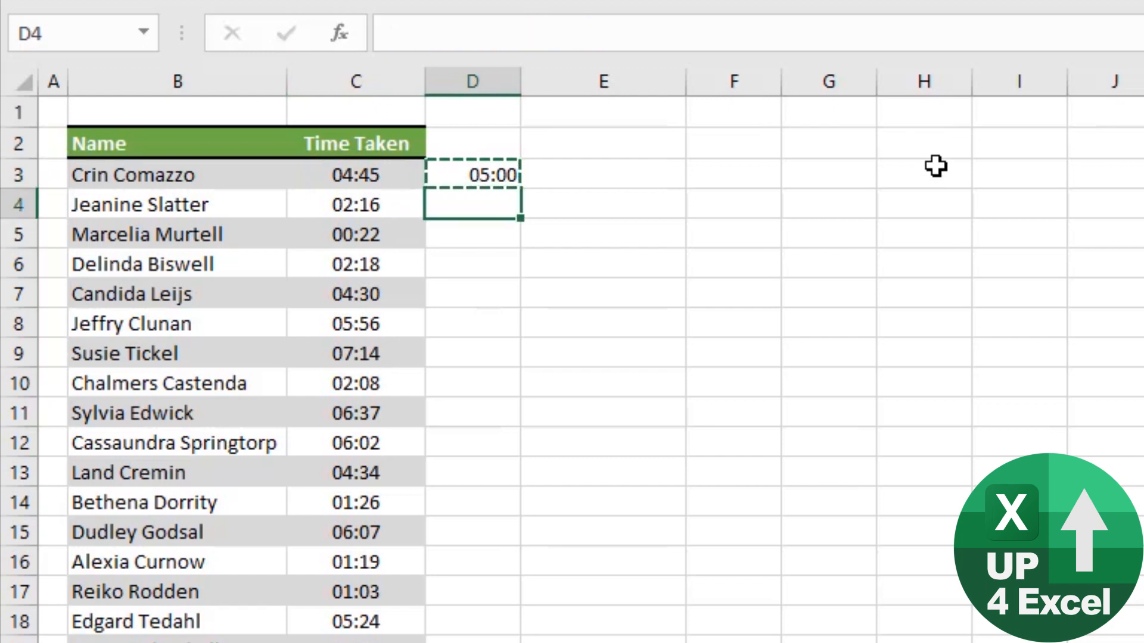
pyautogui.press('ctrl+v')
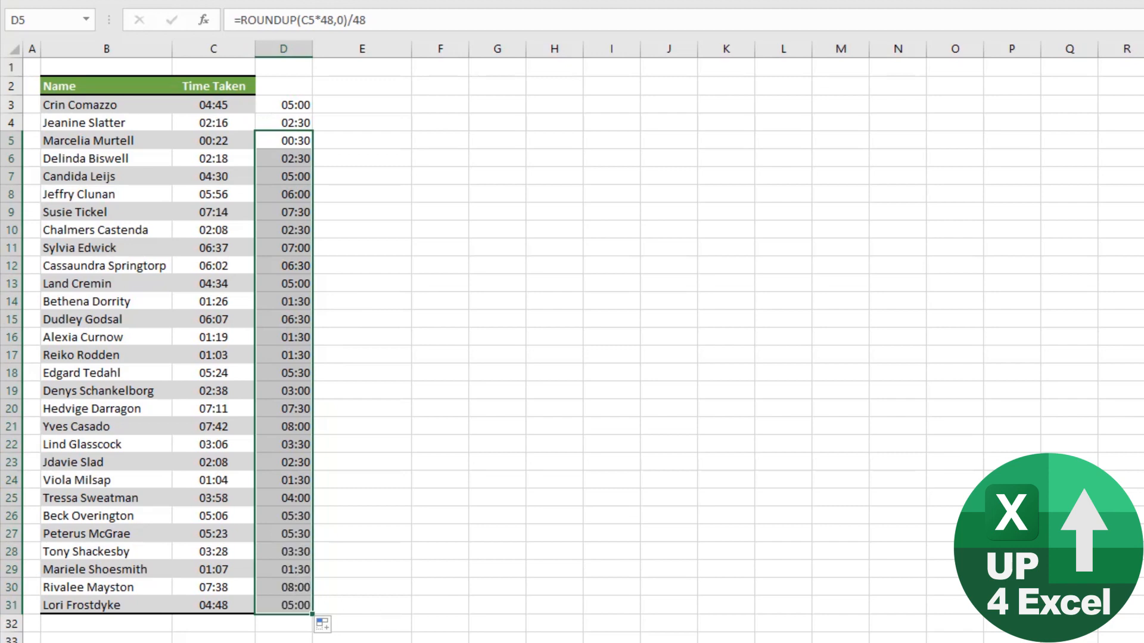
pyautogui.click(283, 104)
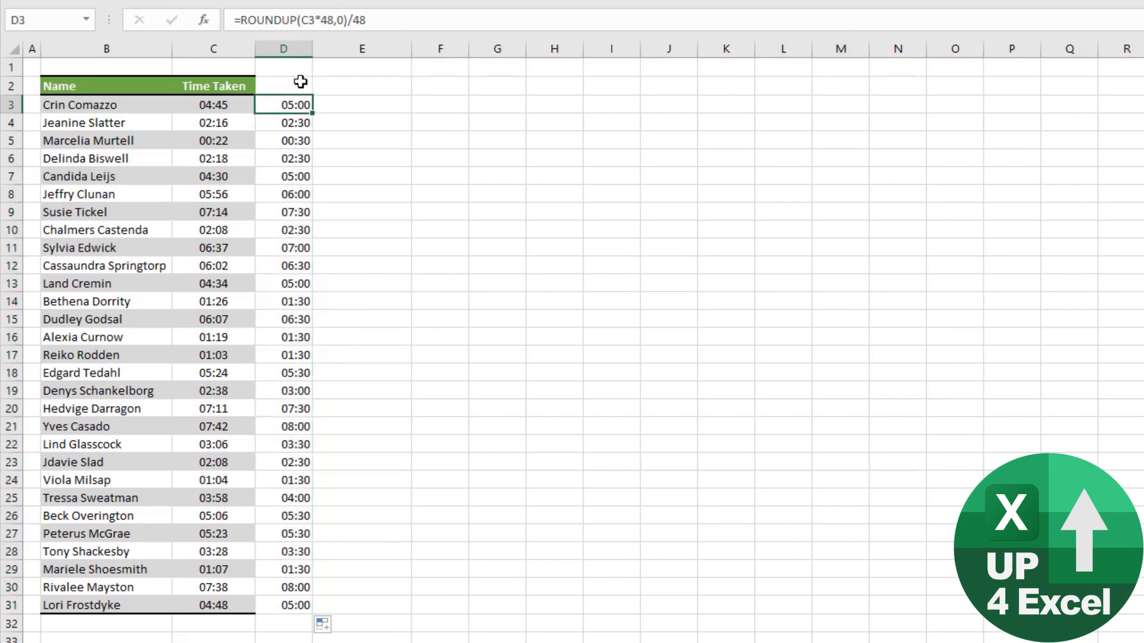
pyautogui.write('Bill Time')
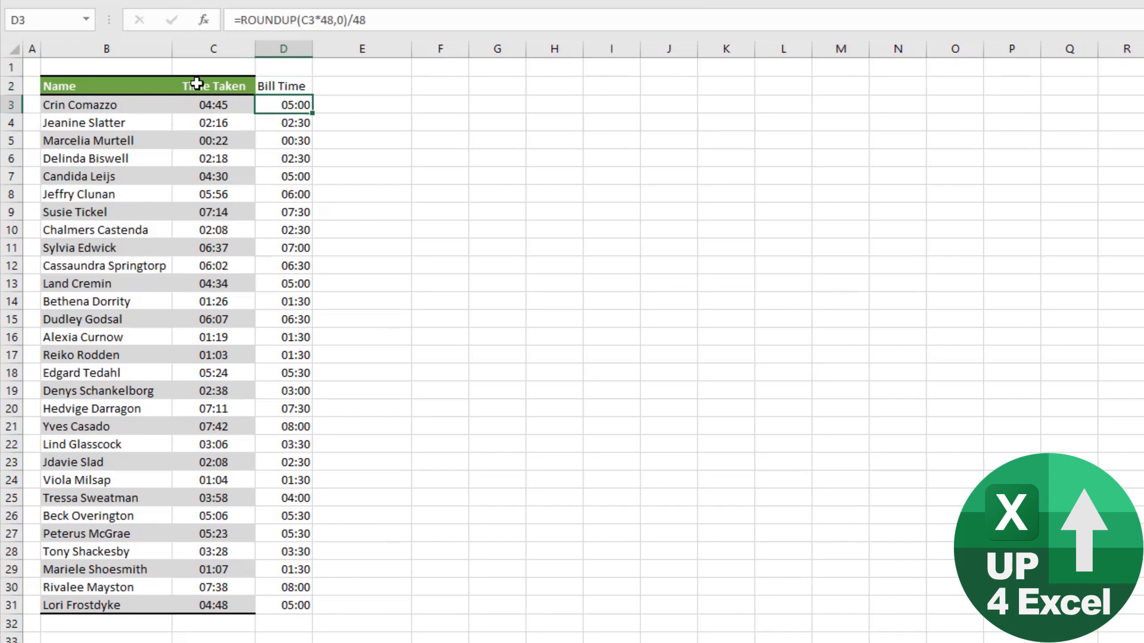
# Step: Copy the Time Taken column's formatting onto the Bill Time column
pyautogui.click(214, 49)
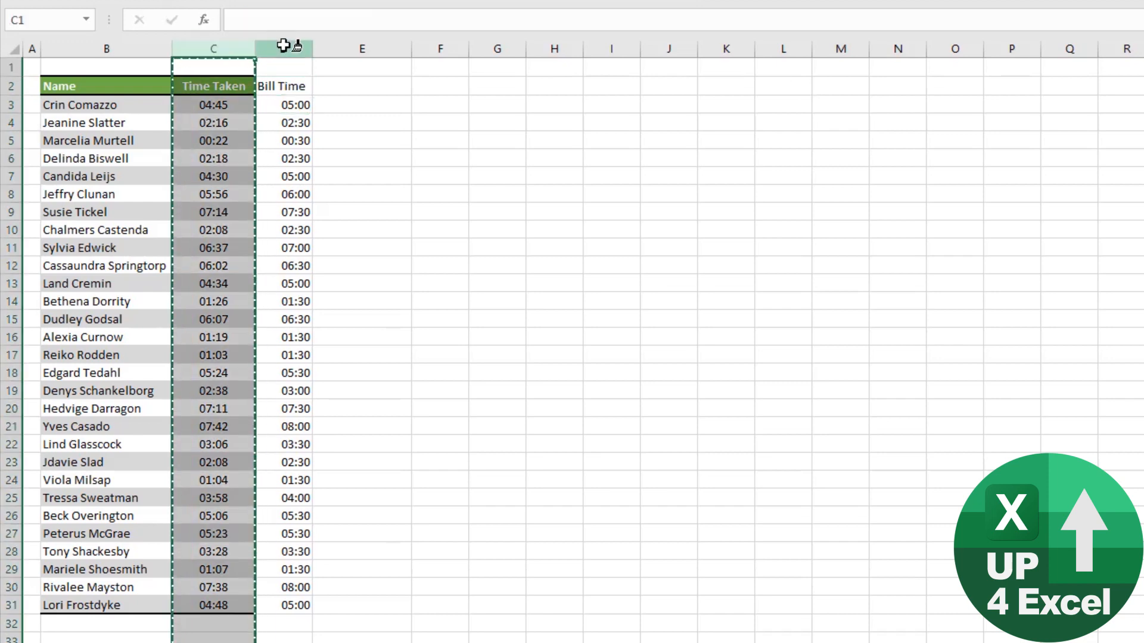
pyautogui.click(296, 49)
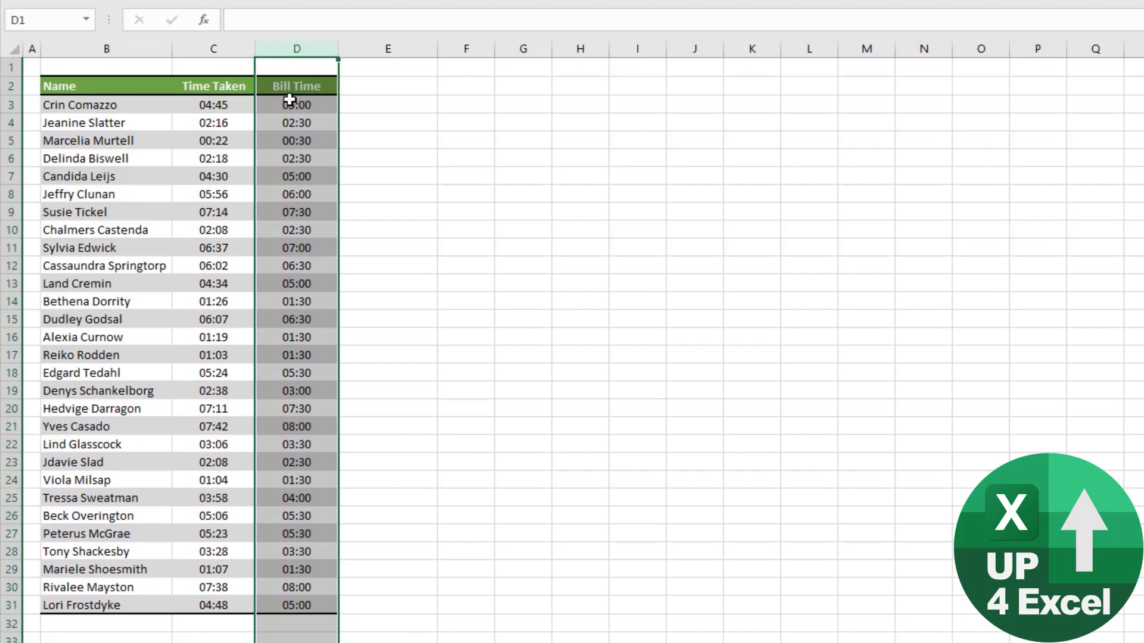
pyautogui.click(296, 104)
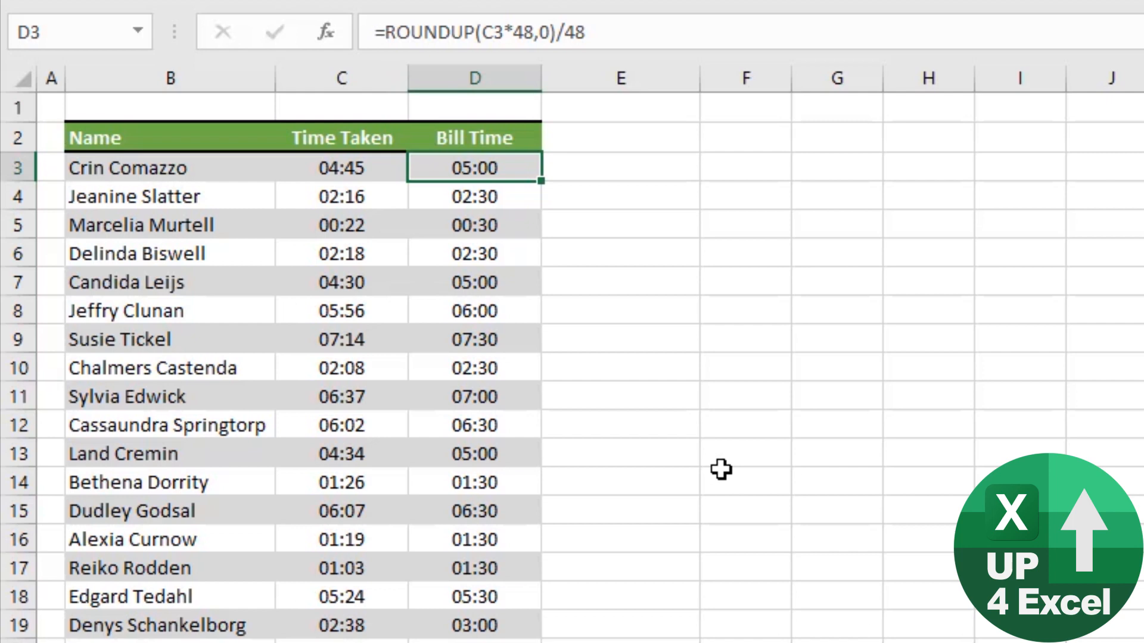
pyautogui.moveTo(698, 453)
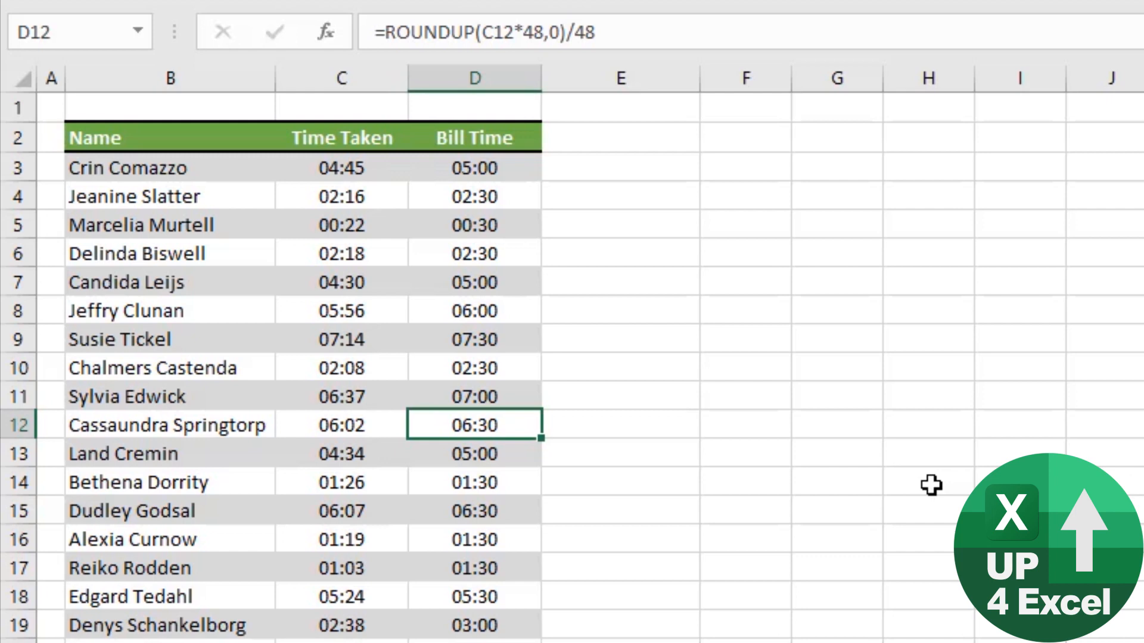
pyautogui.moveTo(828, 211)
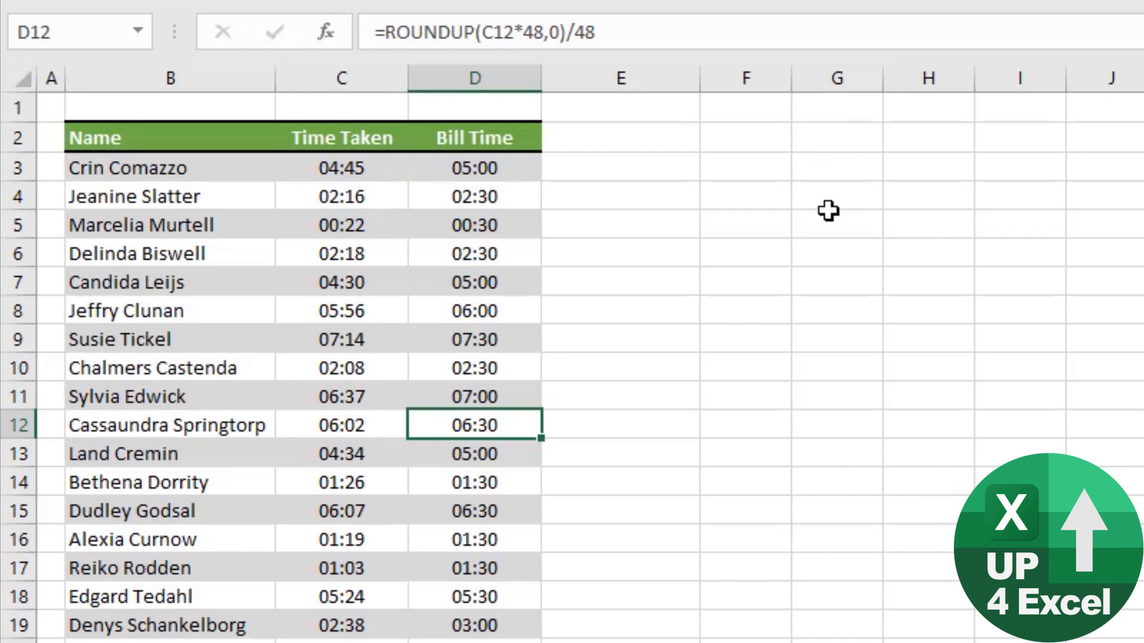
pyautogui.moveTo(800, 221)
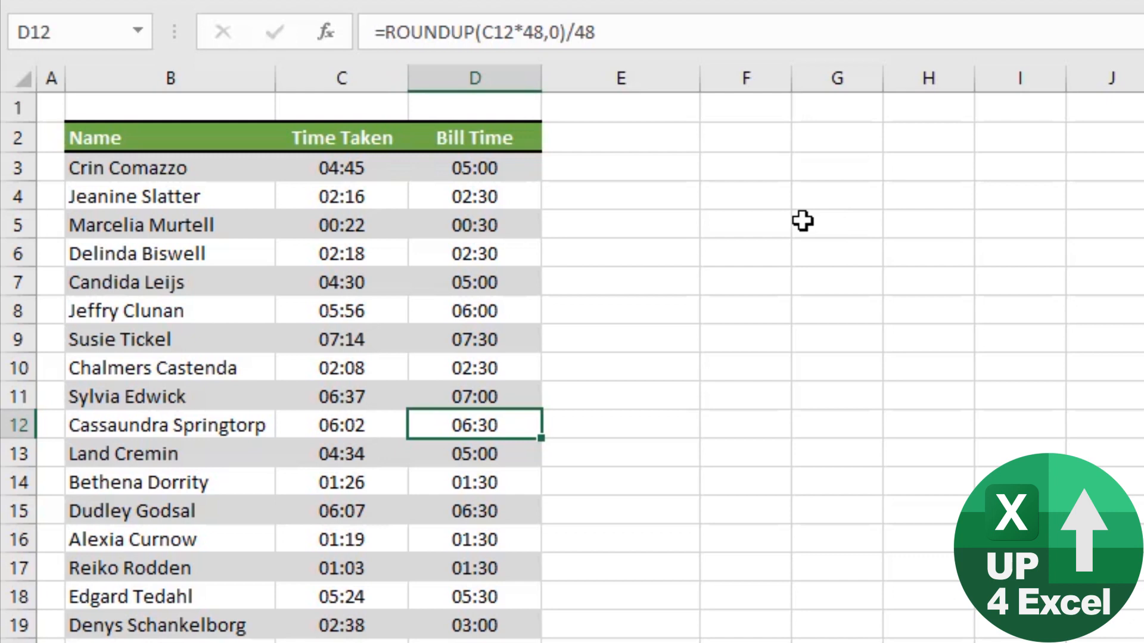
pyautogui.moveTo(867, 214)
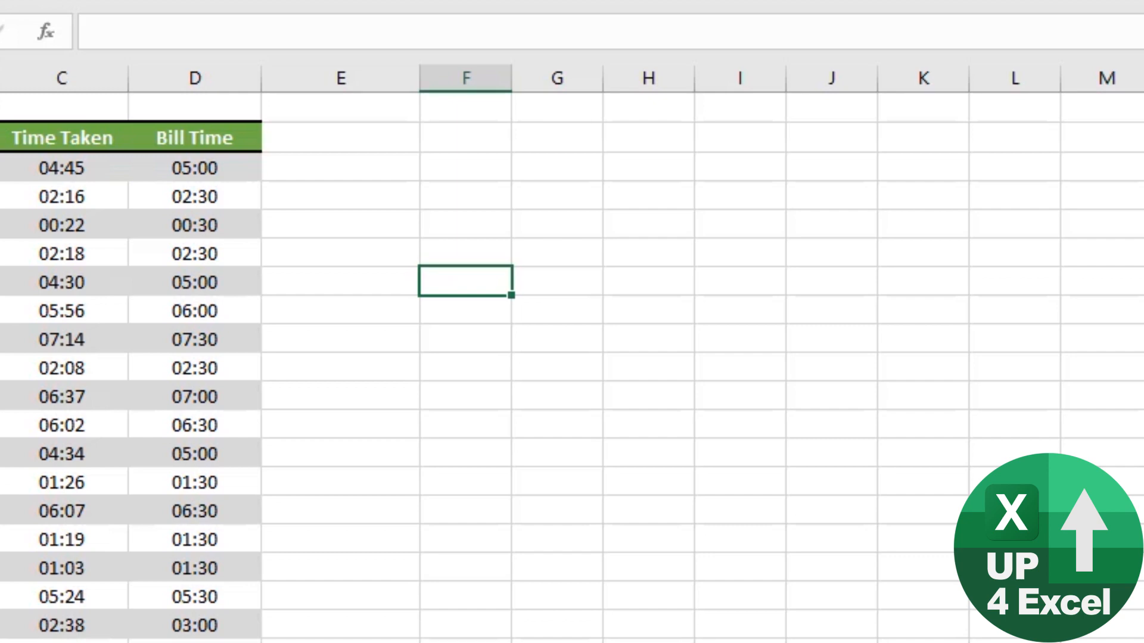
# Step: Enter =12*24 (288) in F6 and =1/288 (0.003472) in F7
pyautogui.write('=12')
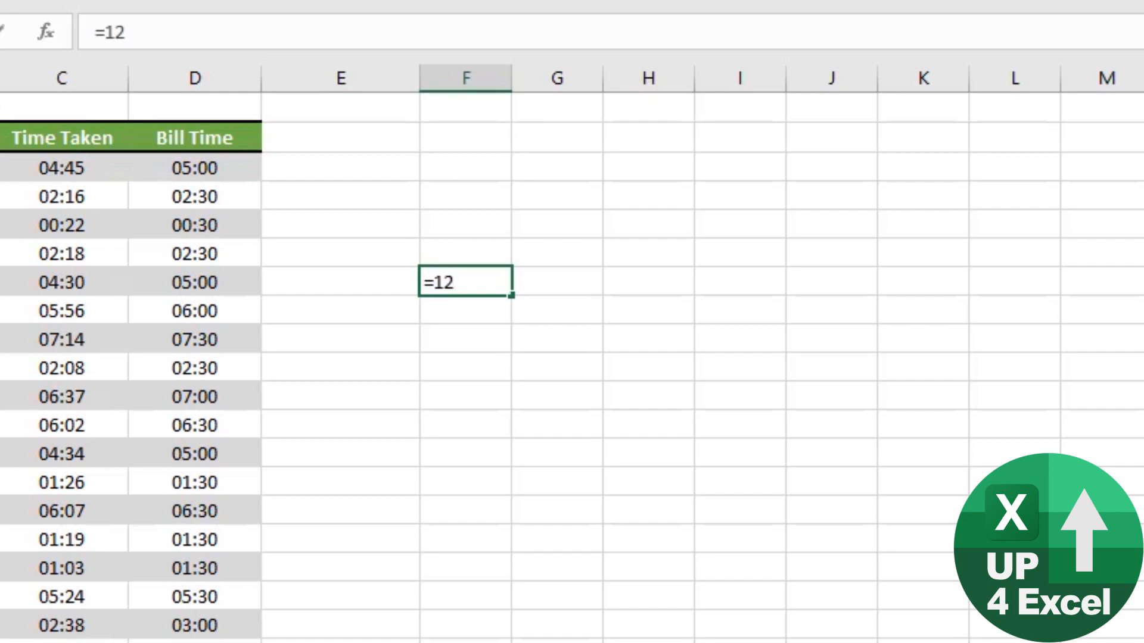
pyautogui.press('enter')
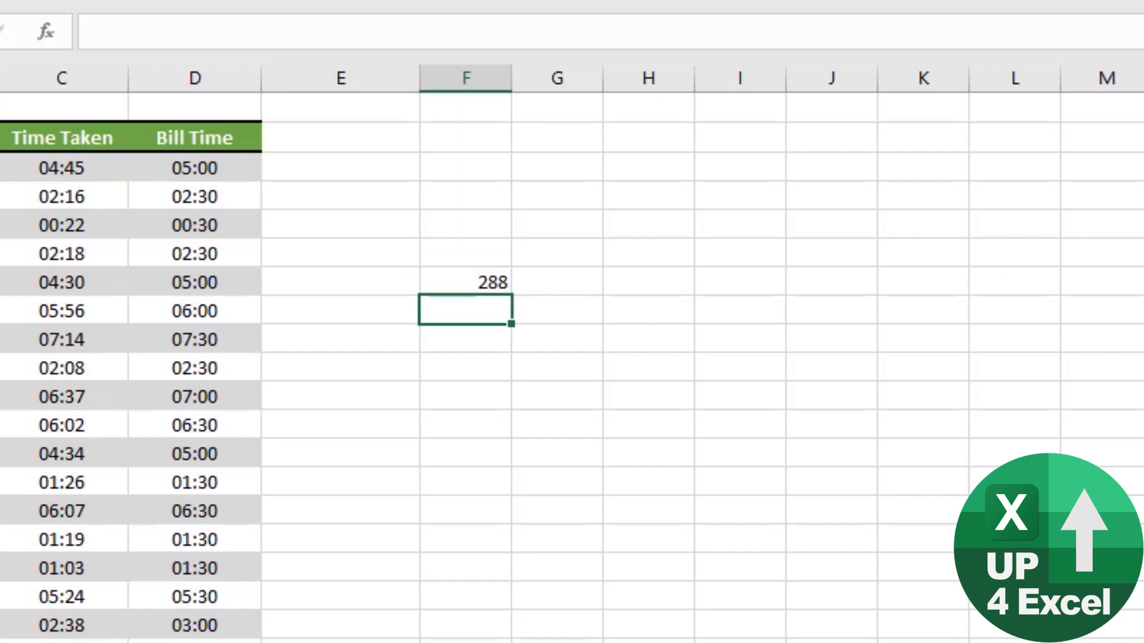
pyautogui.write('=1')
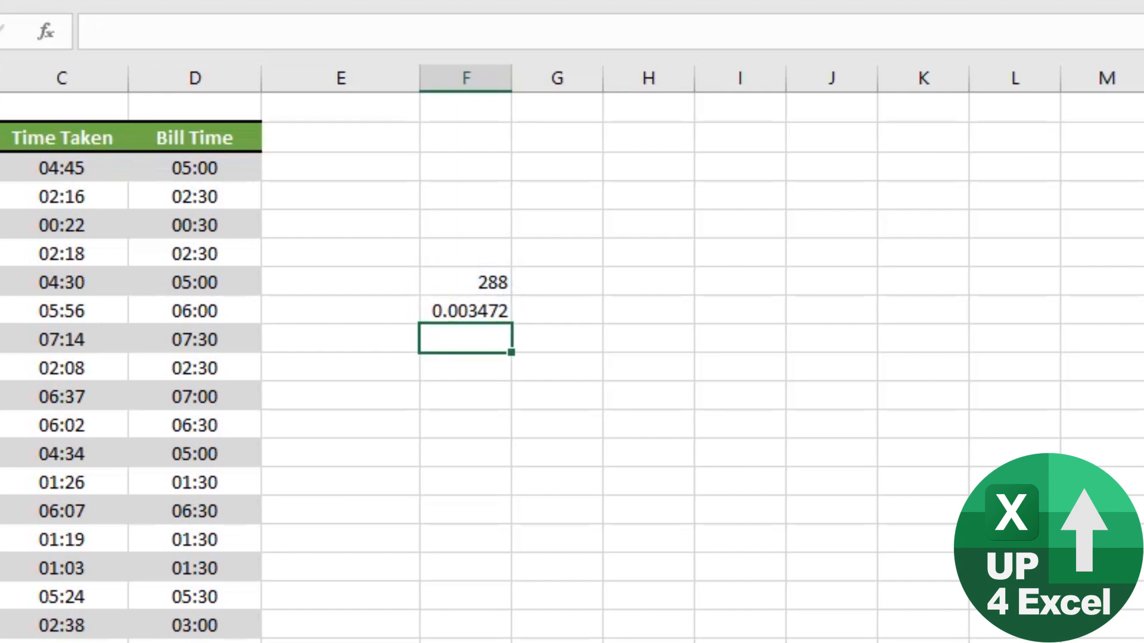
pyautogui.click(466, 311)
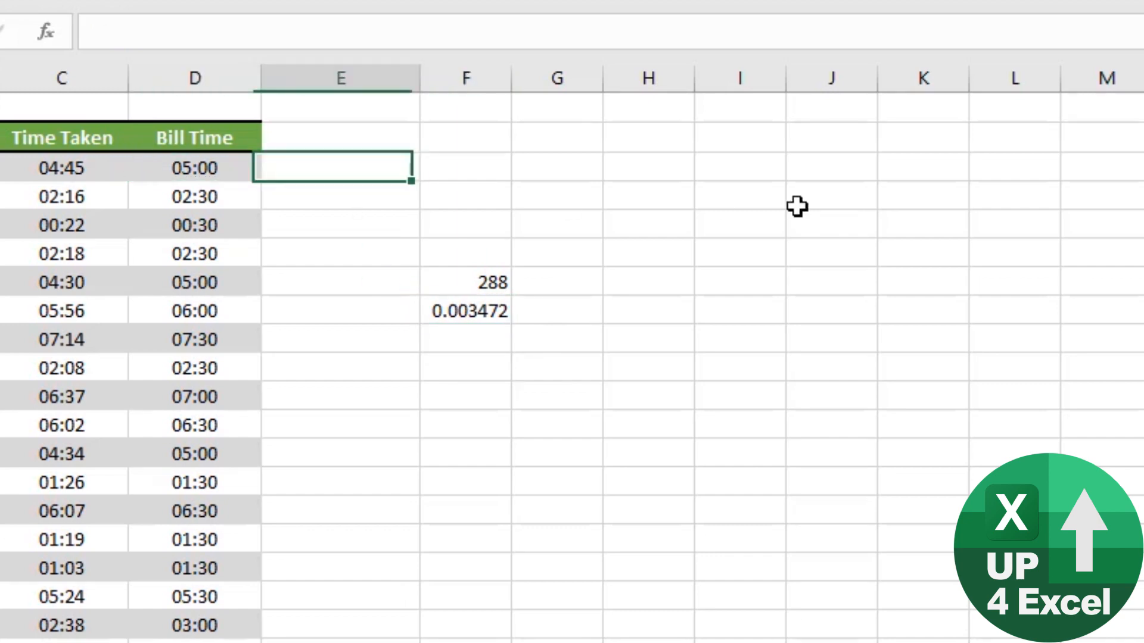
# Step: Head column E 'Bill Time 2' with Bill Time's green-header banded formatting
pyautogui.write('Bill Time 2')
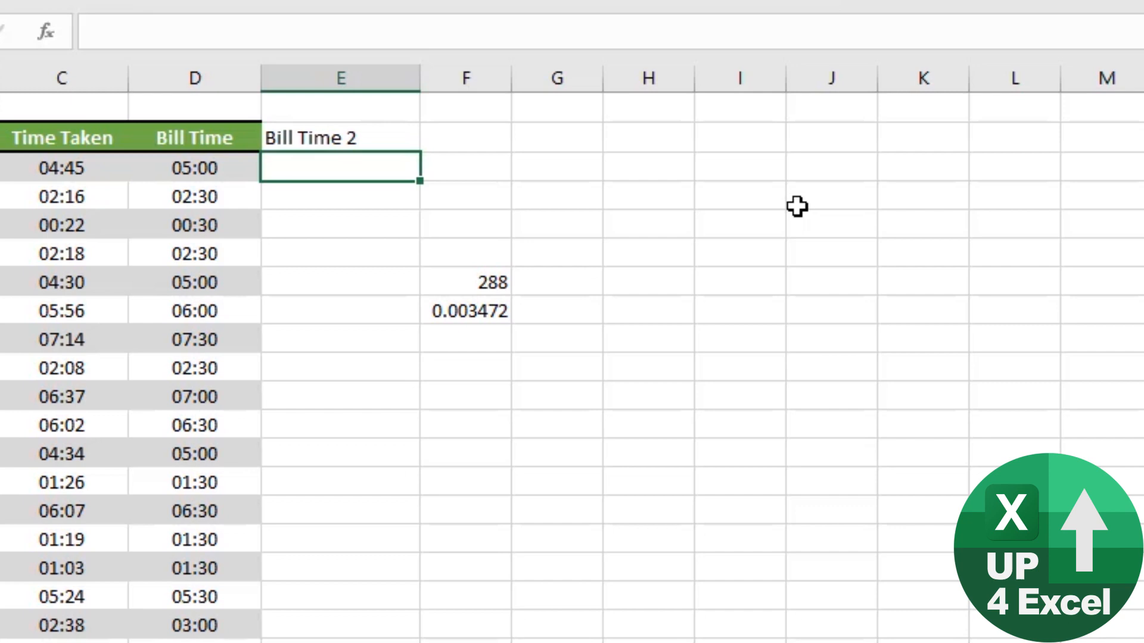
pyautogui.click(194, 168)
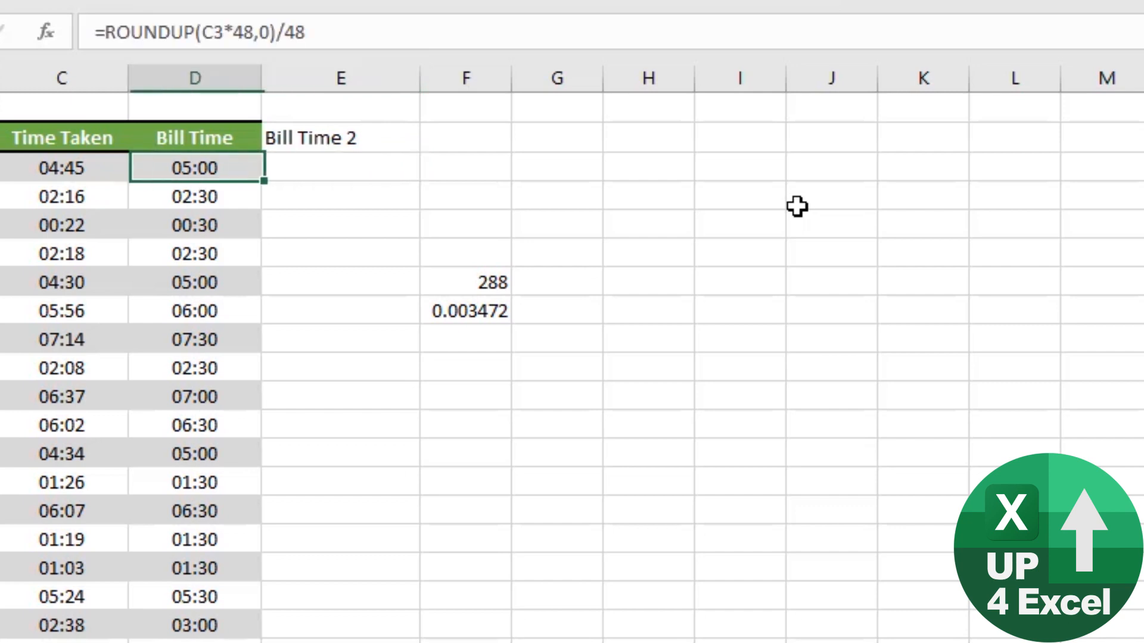
pyautogui.doubleClick(194, 168)
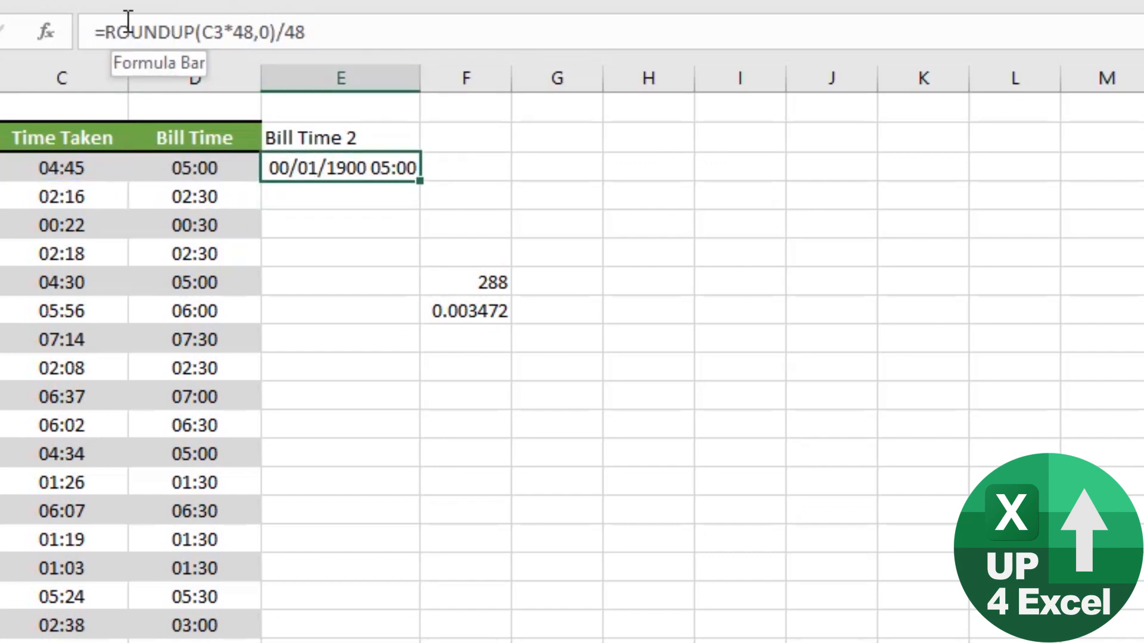
pyautogui.click(195, 77)
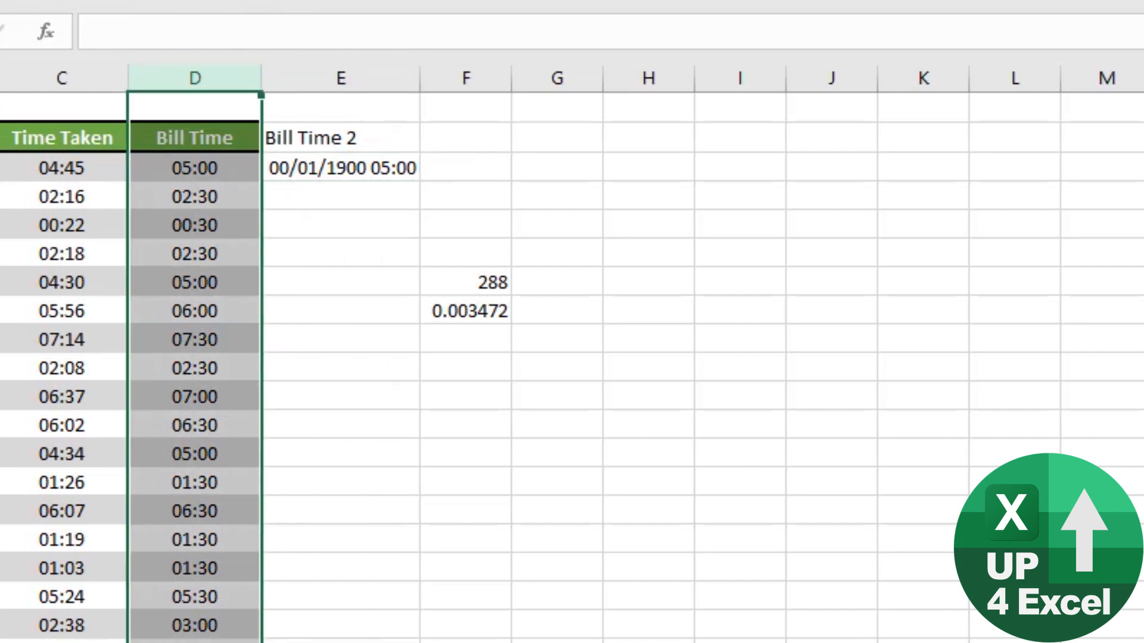
pyautogui.click(340, 168)
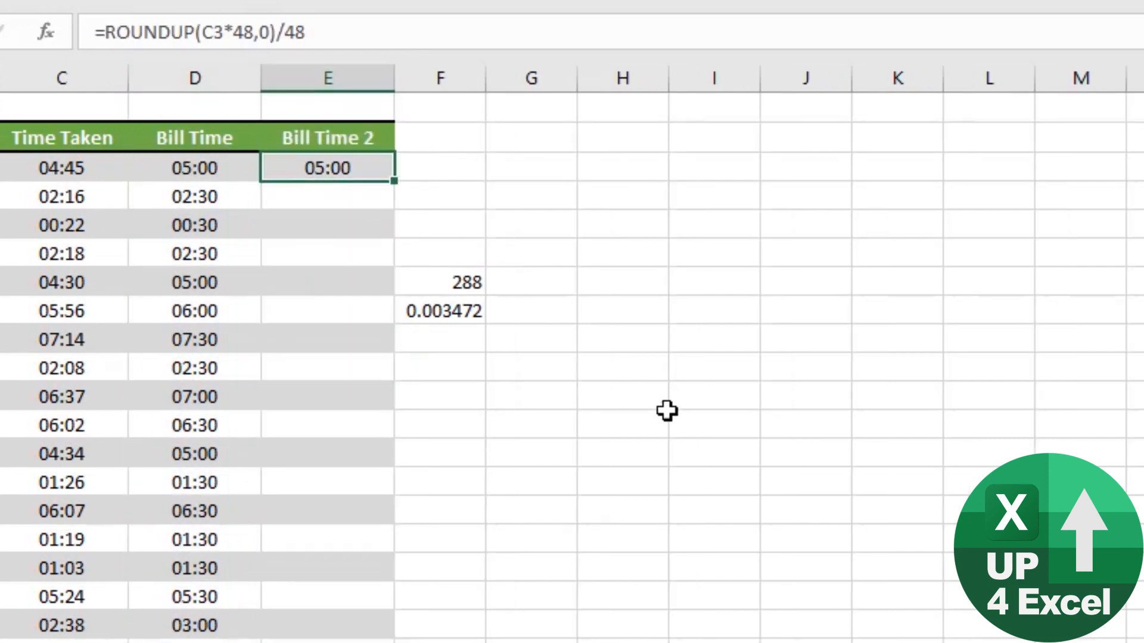
pyautogui.doubleClick(327, 168)
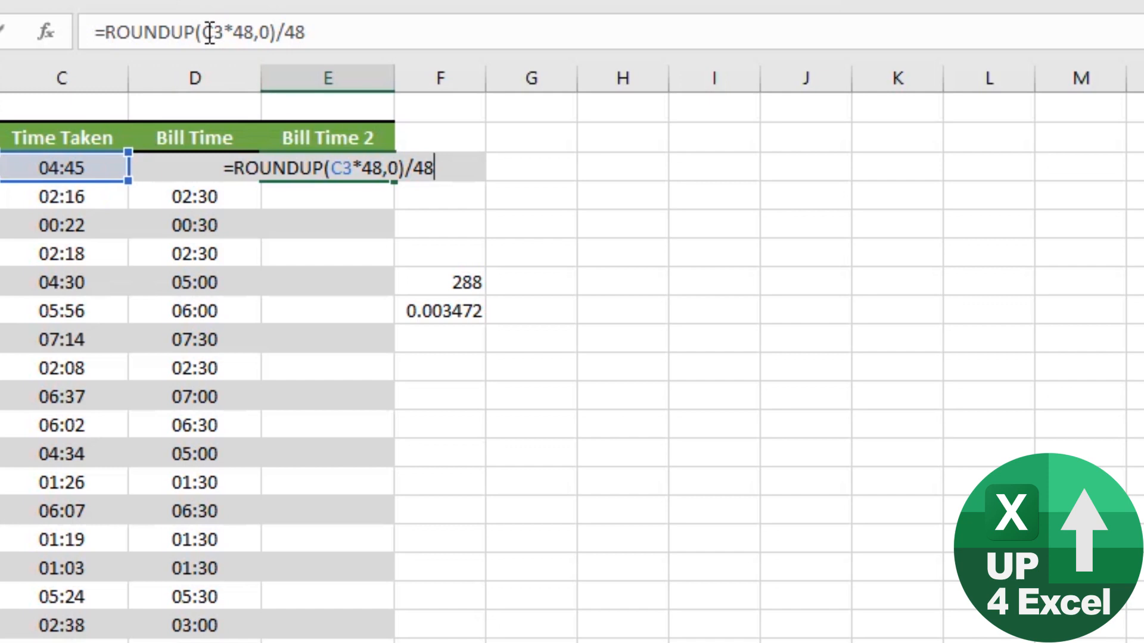
# Step: Change E3 to =ROUNDUP((C3-$F$8)*48,0)/48 and fill it down every row
pyautogui.write('(C3-')
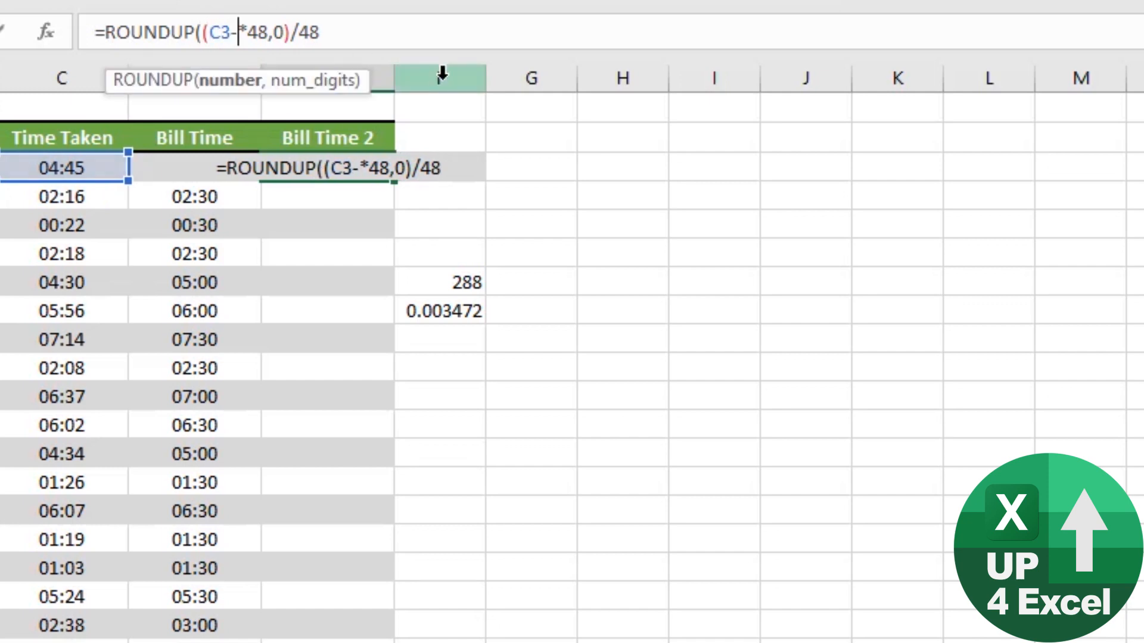
pyautogui.click(441, 310)
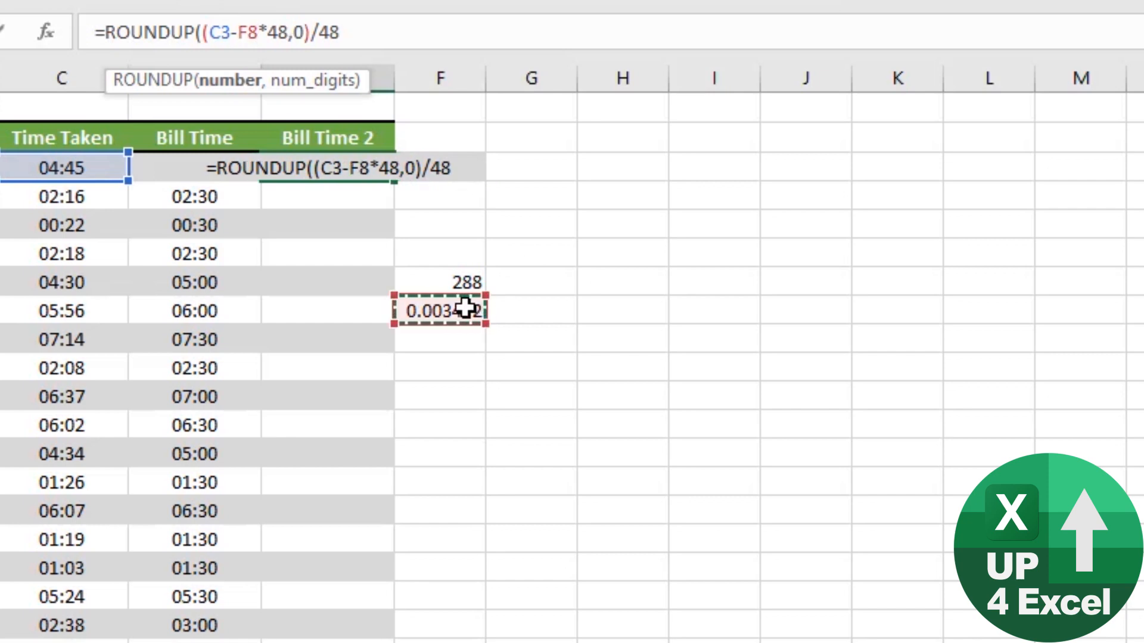
pyautogui.press('f4')
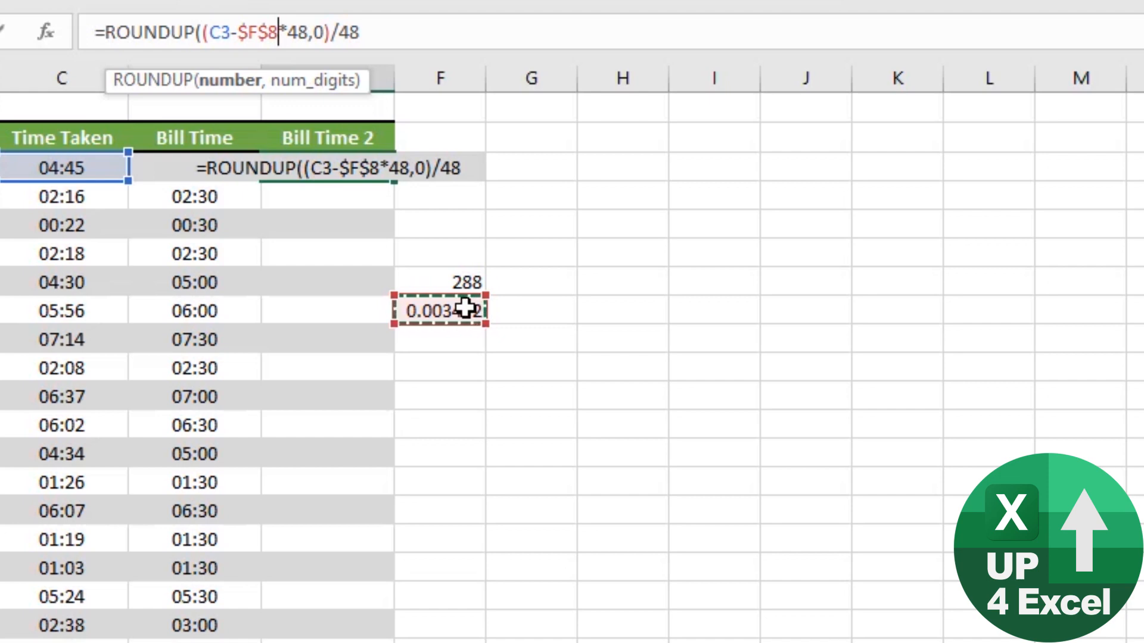
pyautogui.press('Enter')
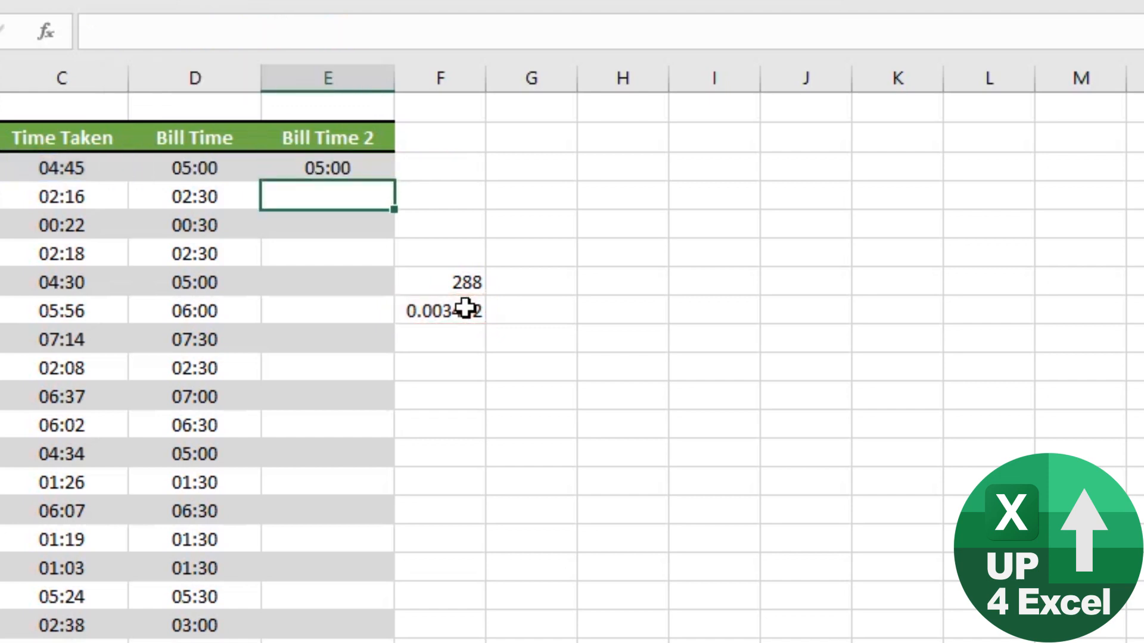
pyautogui.click(325, 168)
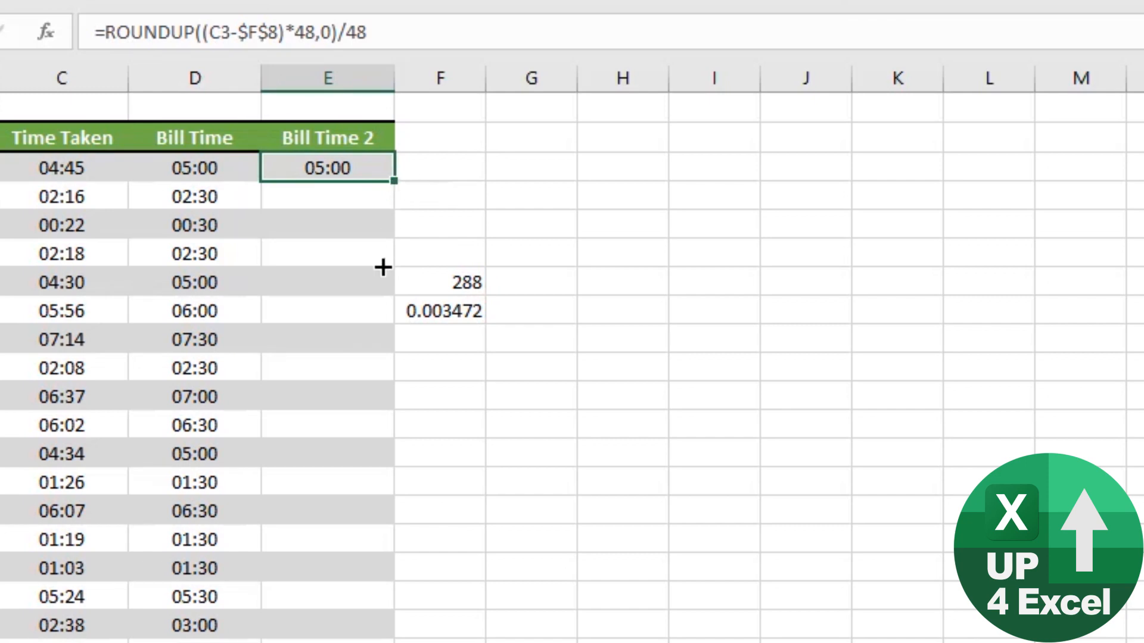
pyautogui.doubleClick(391, 182)
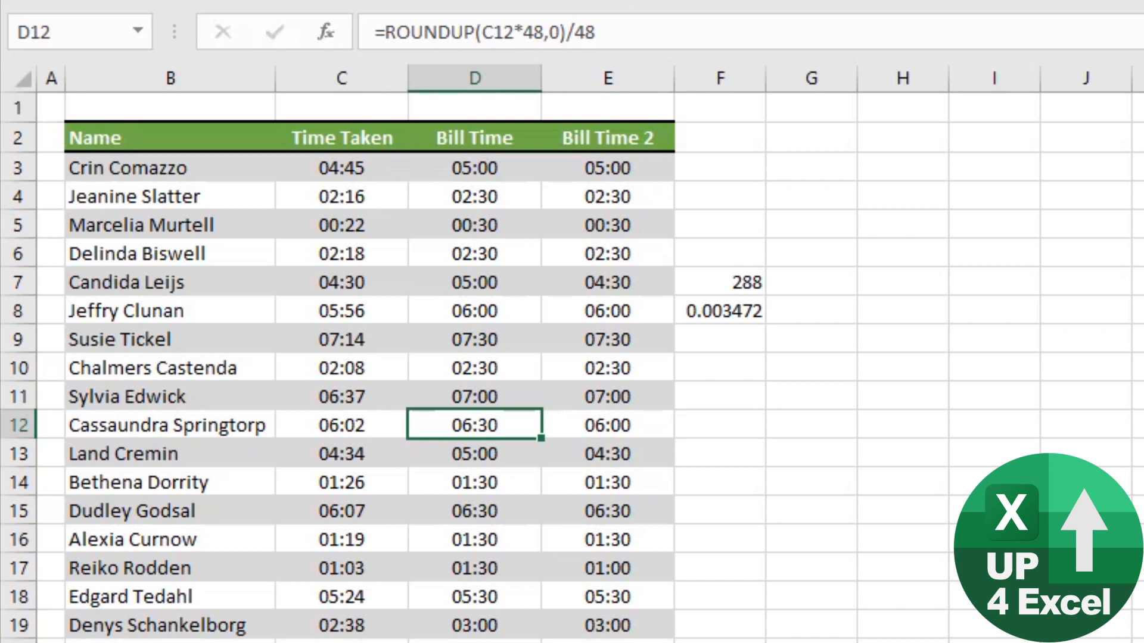
pyautogui.click(607, 425)
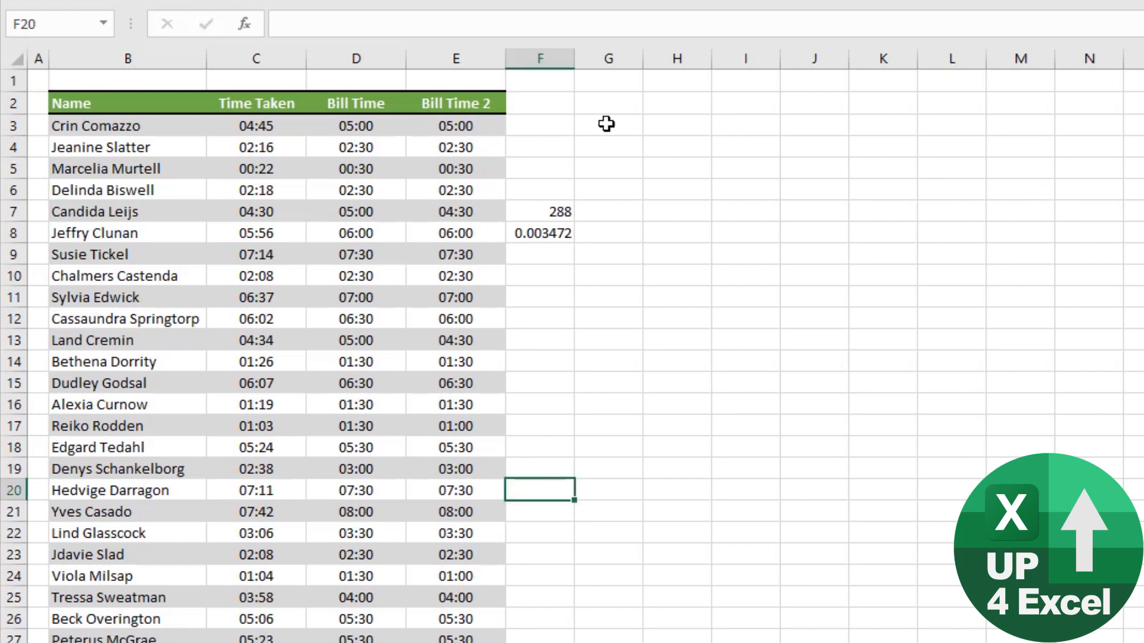
# Step: Enter =CEILING(C3,"0:30") in G3 to round Time Taken up to the half hour
pyautogui.click(607, 124)
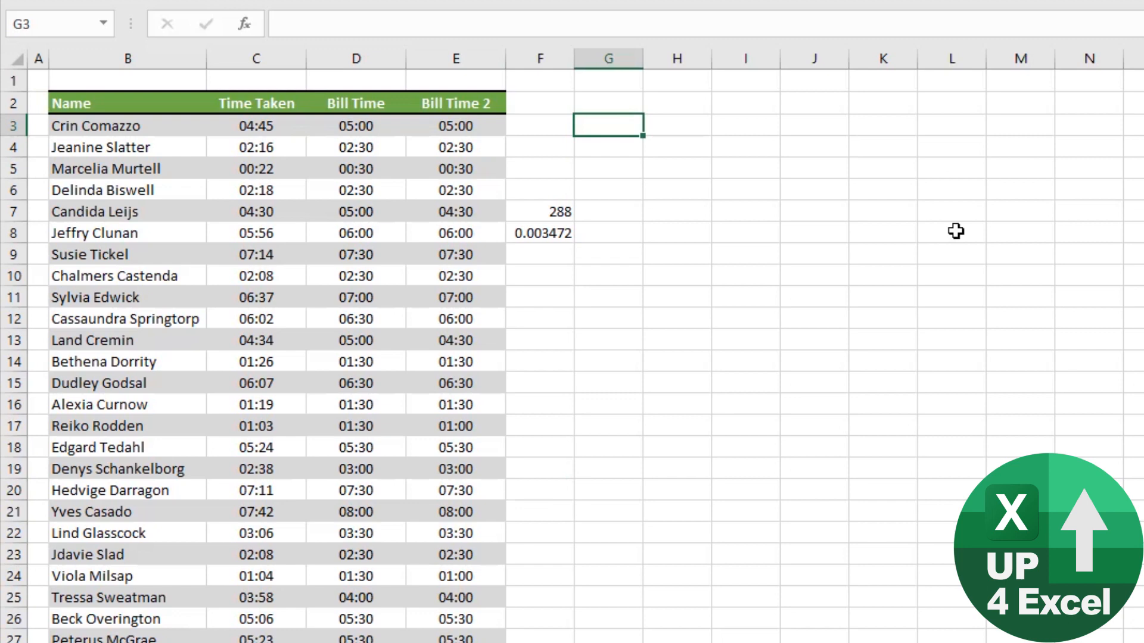
pyautogui.write('=')
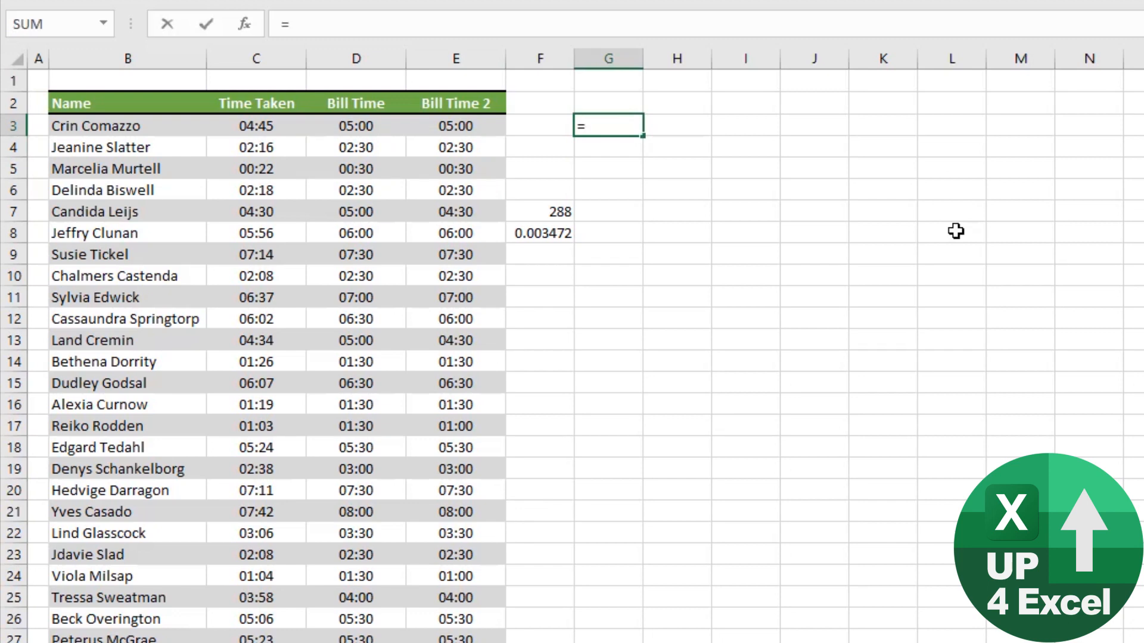
pyautogui.write('ce')
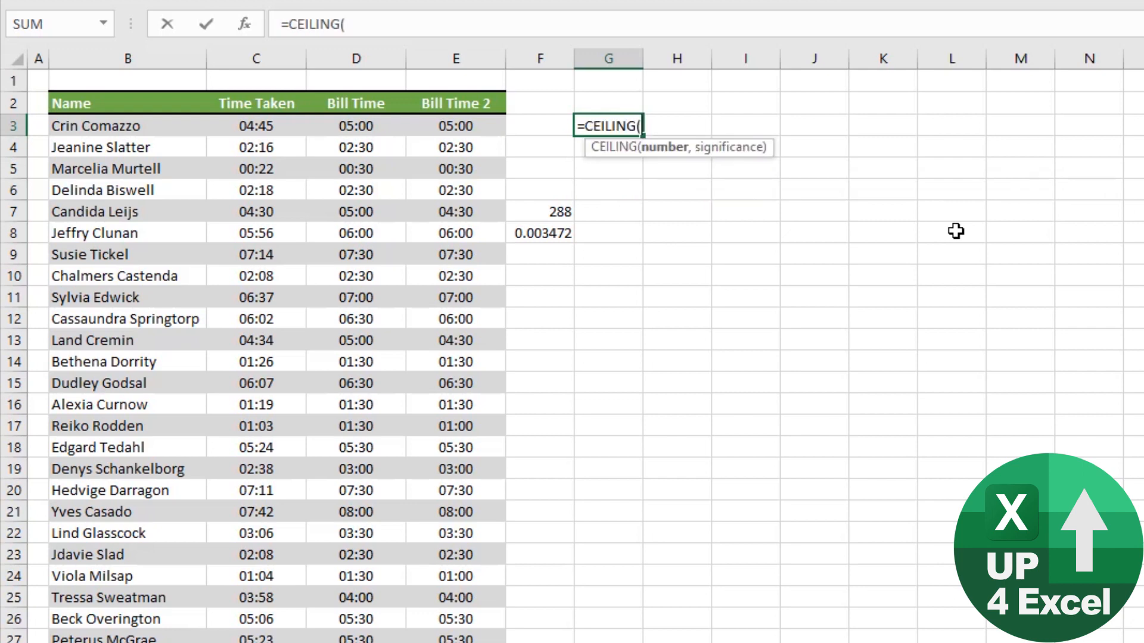
pyautogui.moveTo(263, 145)
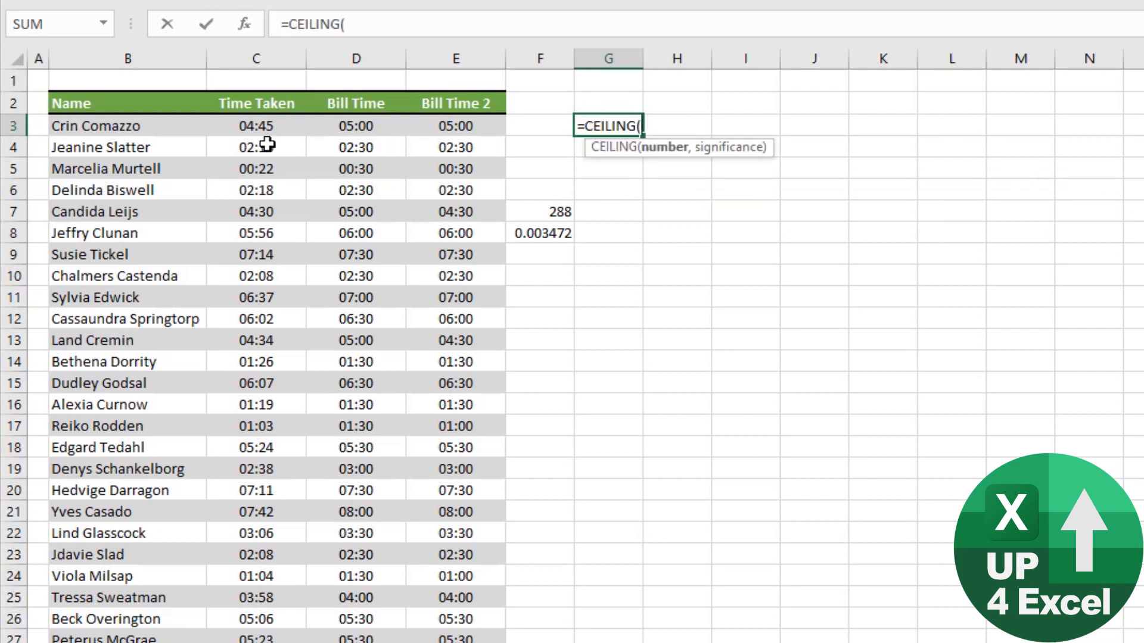
pyautogui.click(256, 126)
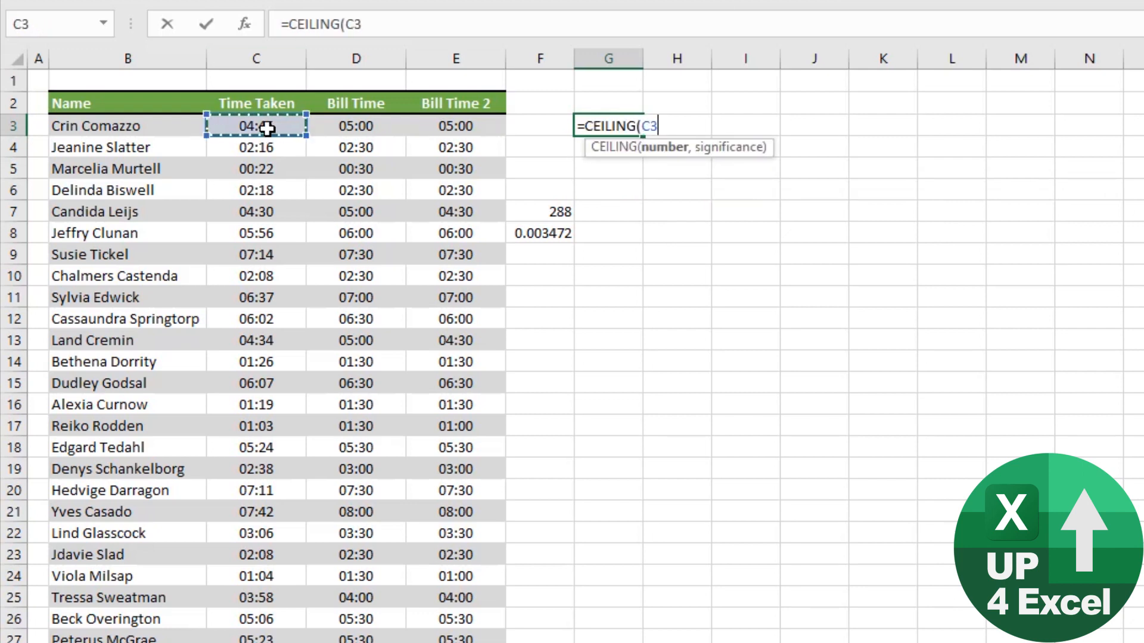
pyautogui.write(',')
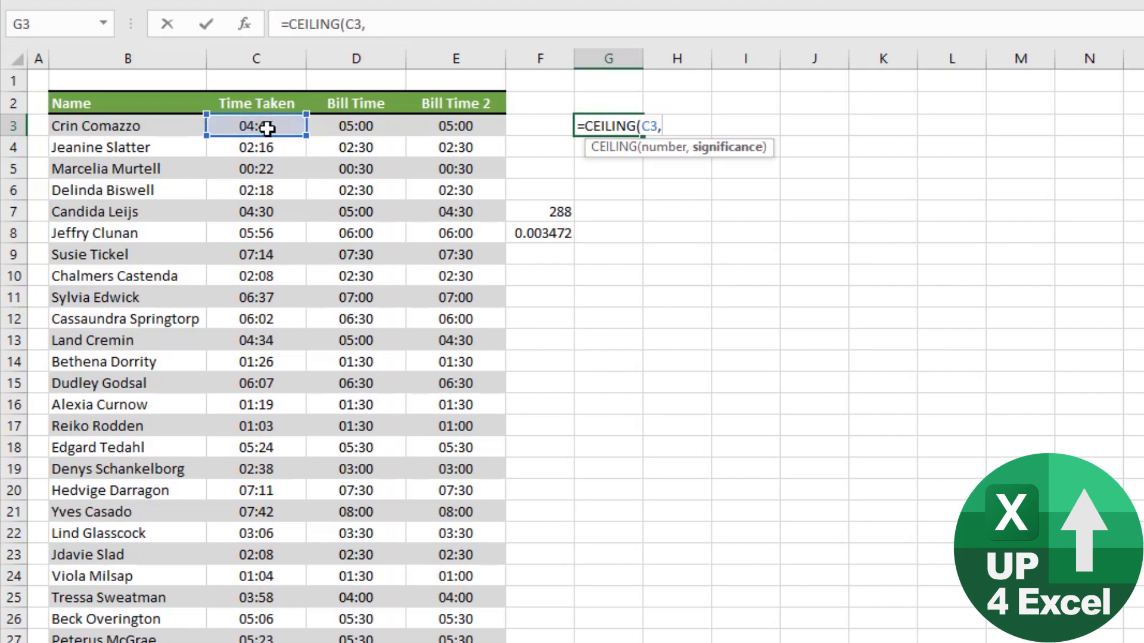
pyautogui.write('"0')
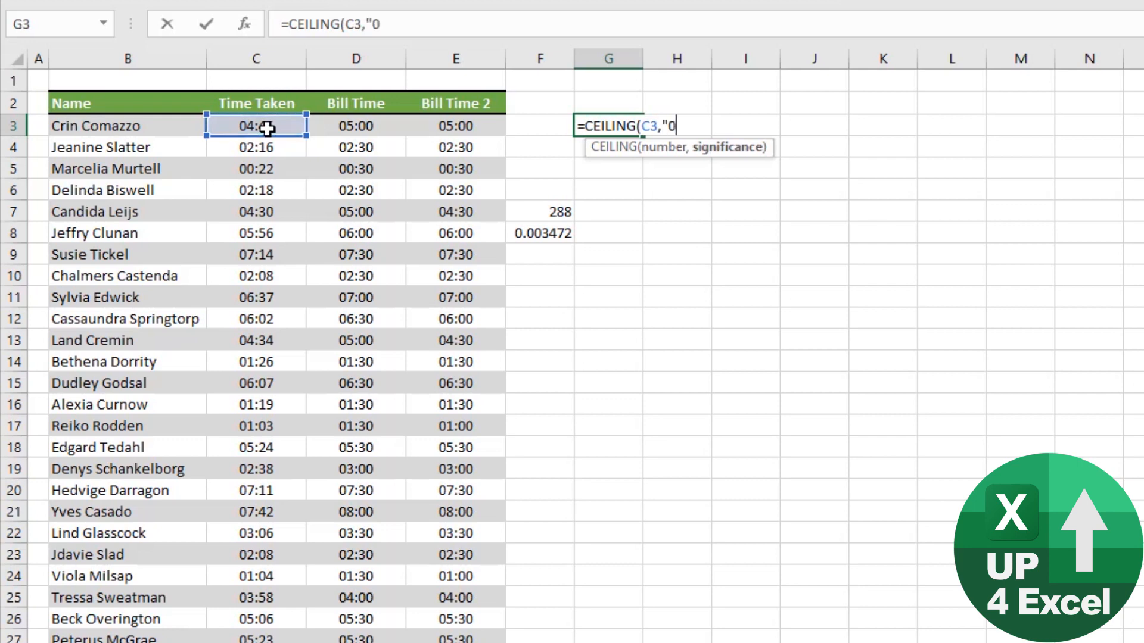
pyautogui.write(':30)')
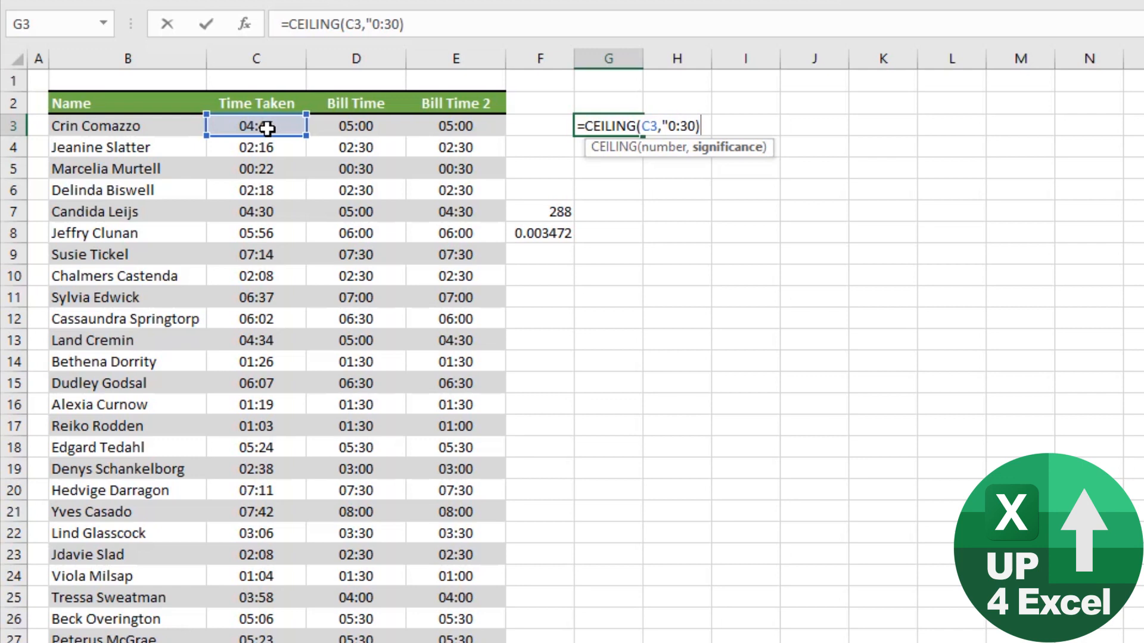
pyautogui.write('"')
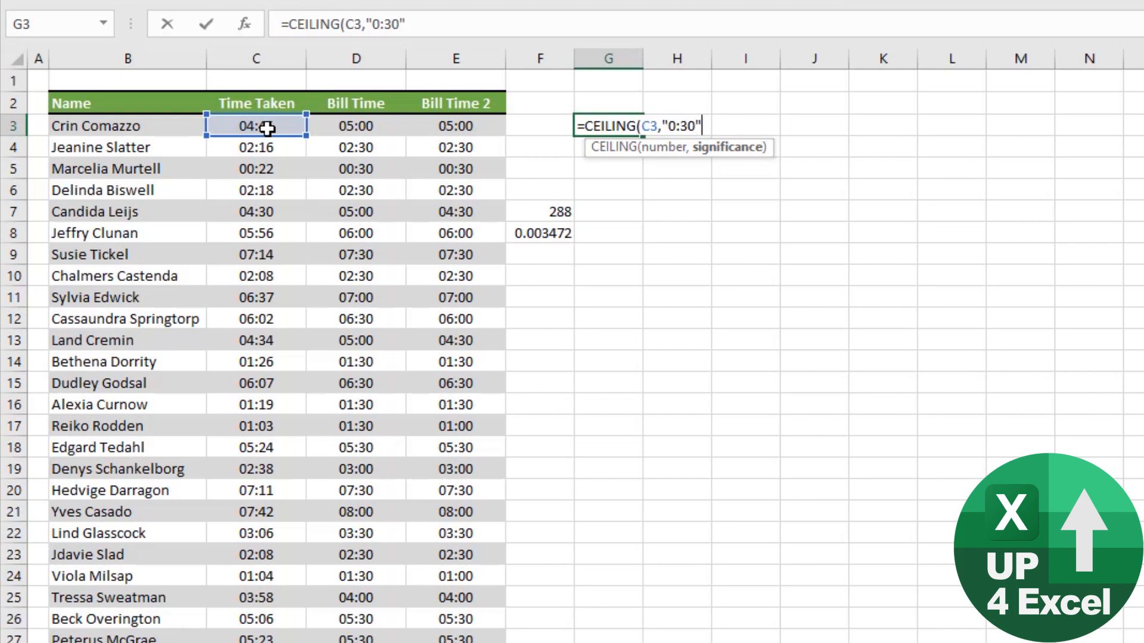
pyautogui.press('Enter')
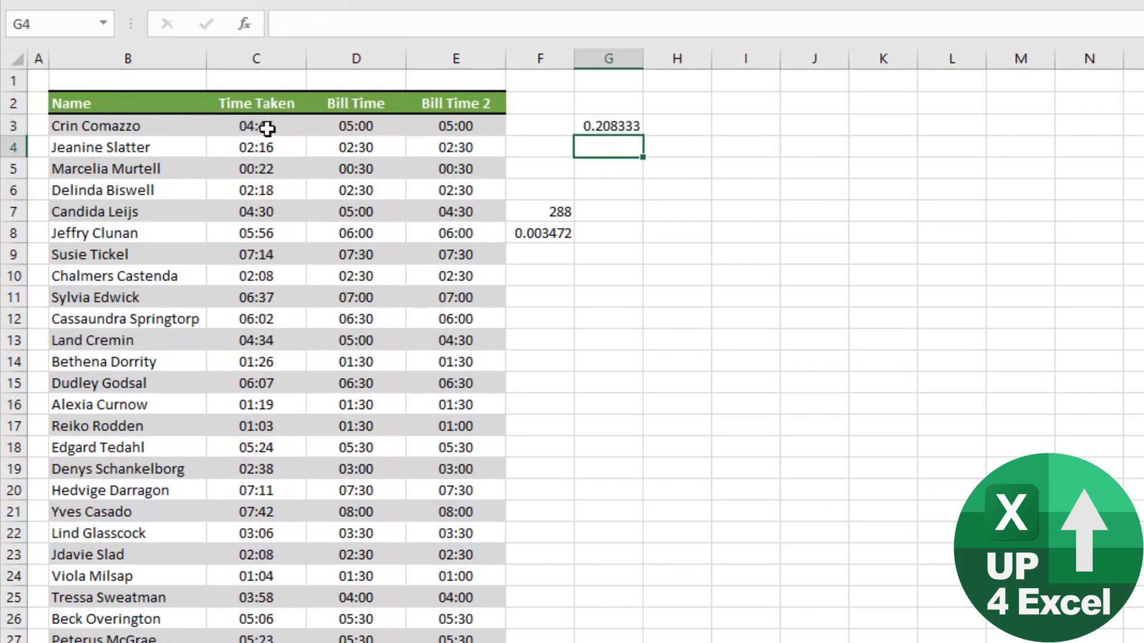
pyautogui.click(608, 125)
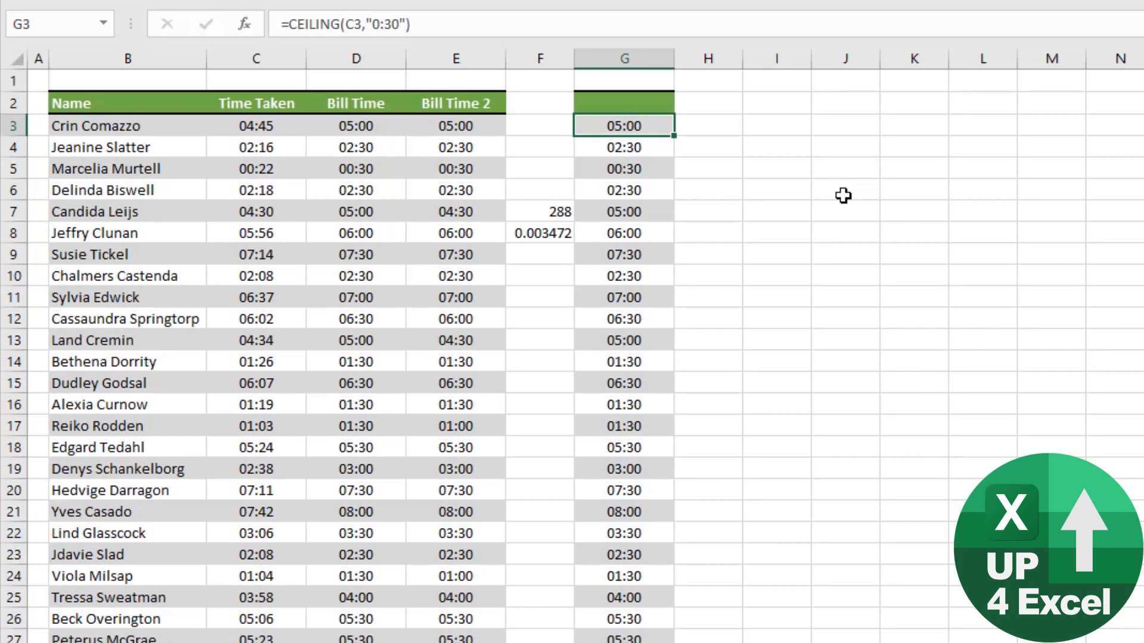
# Step: Change G3 to CEILING.MATH with the "0:30" interval and paste it down column G
pyautogui.doubleClick(624, 125)
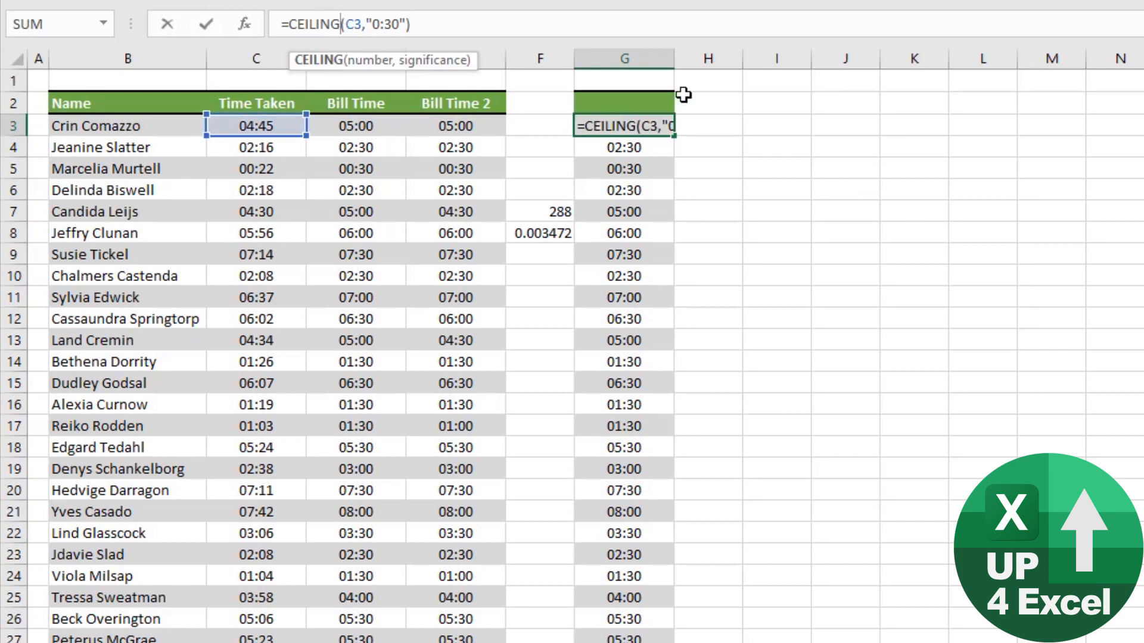
pyautogui.write('.MAT')
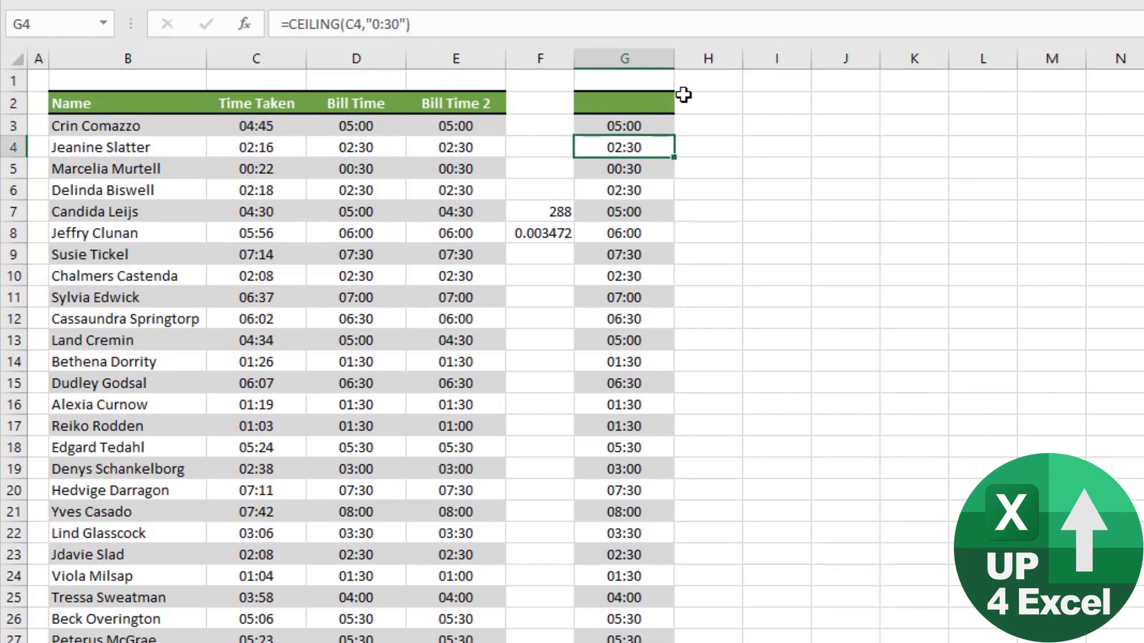
pyautogui.click(624, 126)
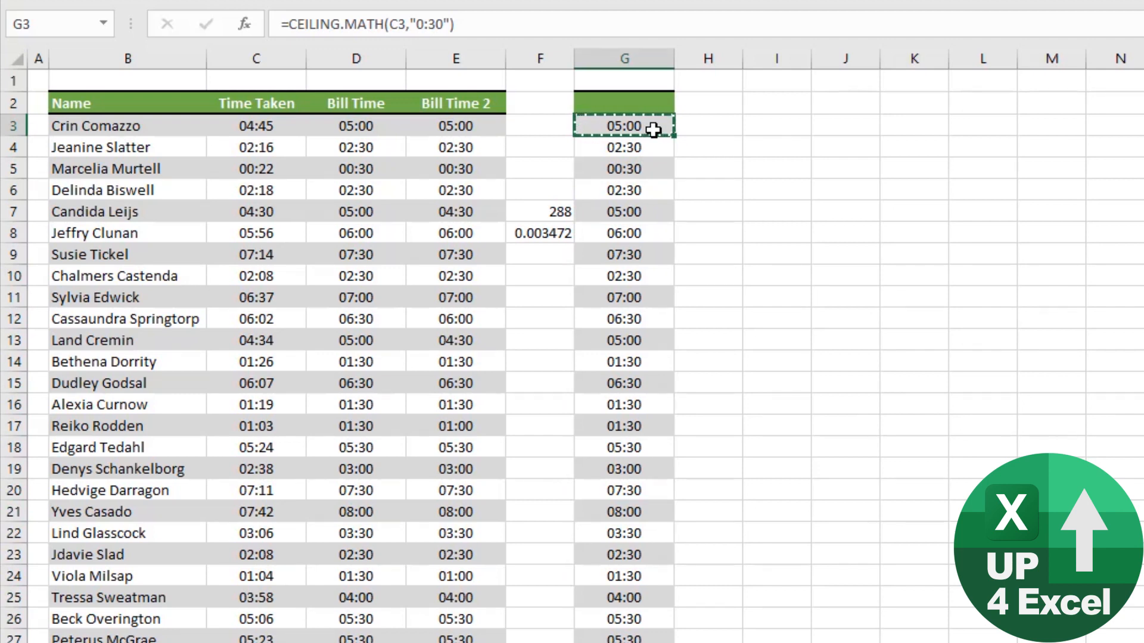
pyautogui.moveTo(657, 202)
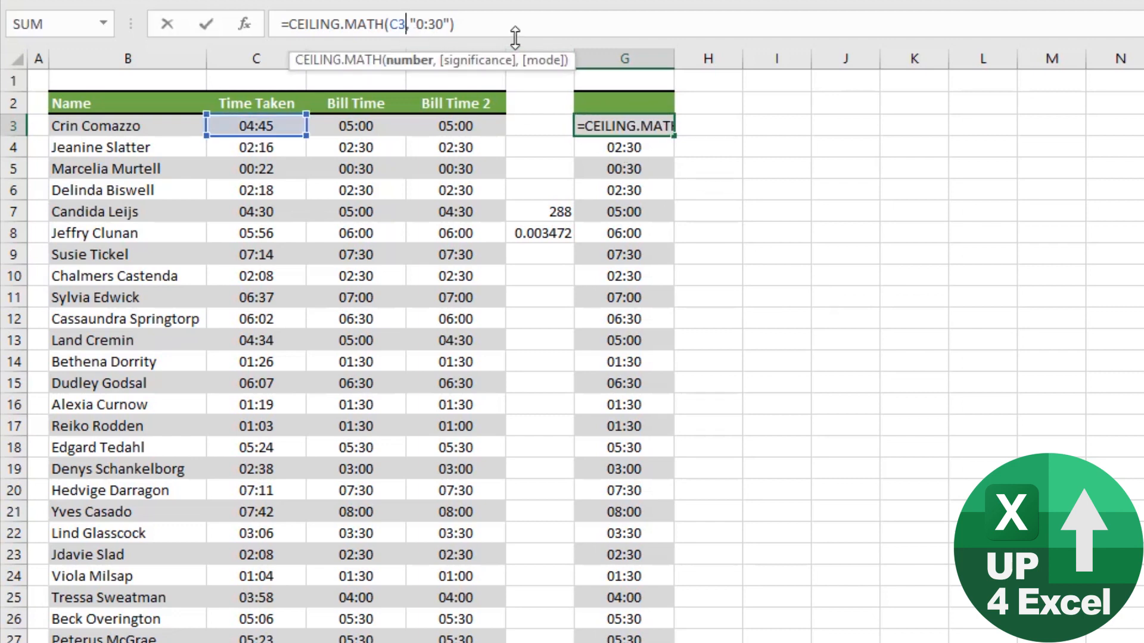
pyautogui.click(542, 233)
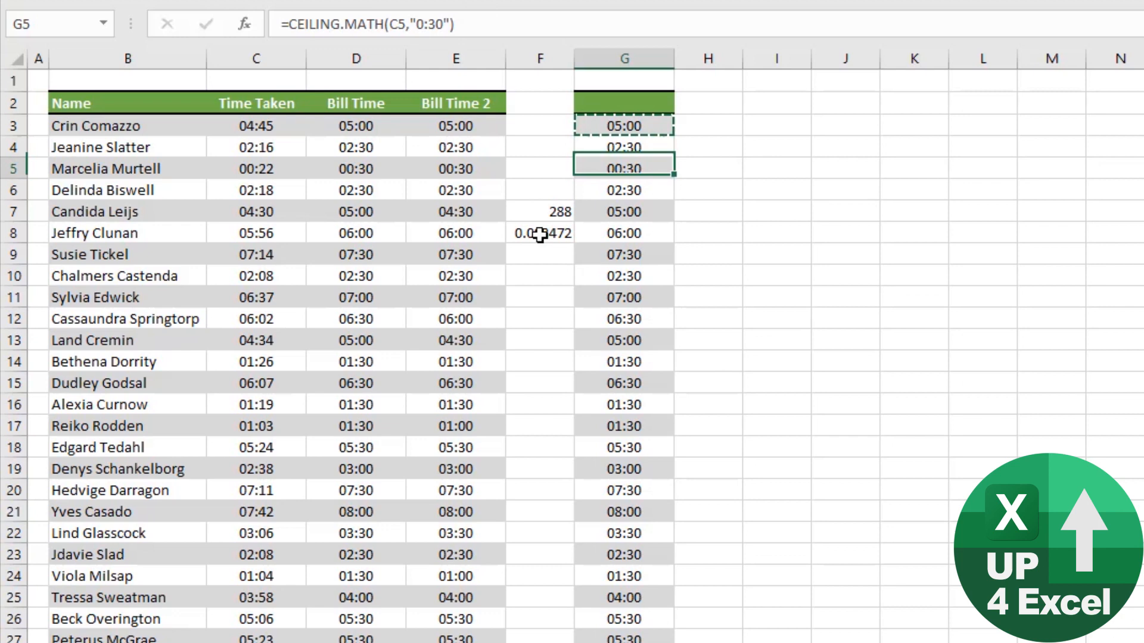
pyautogui.click(623, 318)
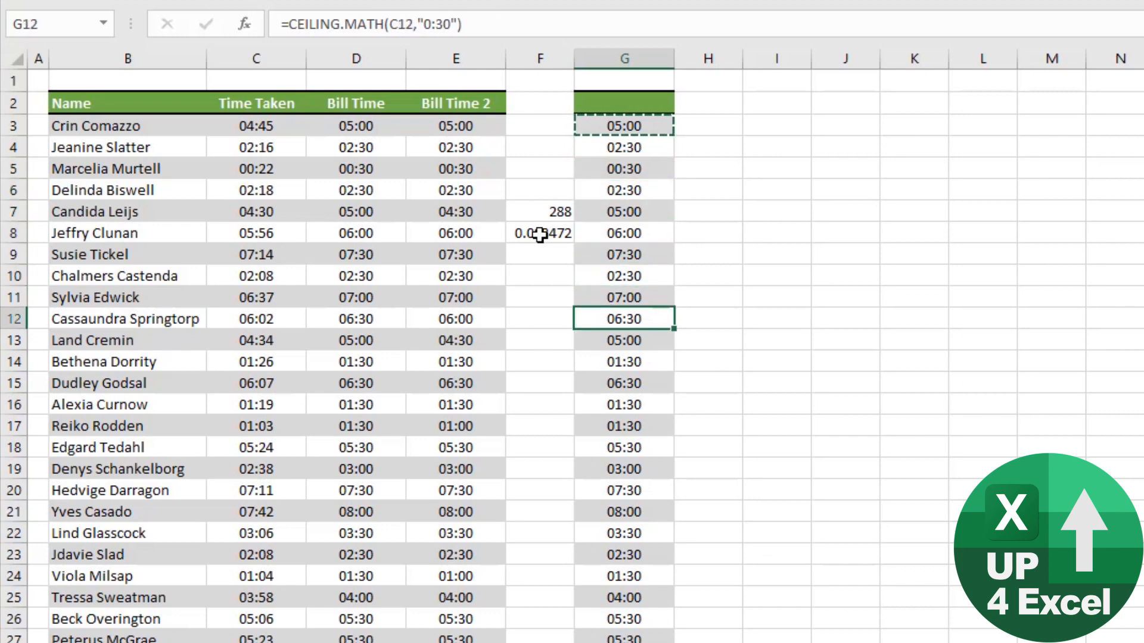
pyautogui.press('ctrl+v')
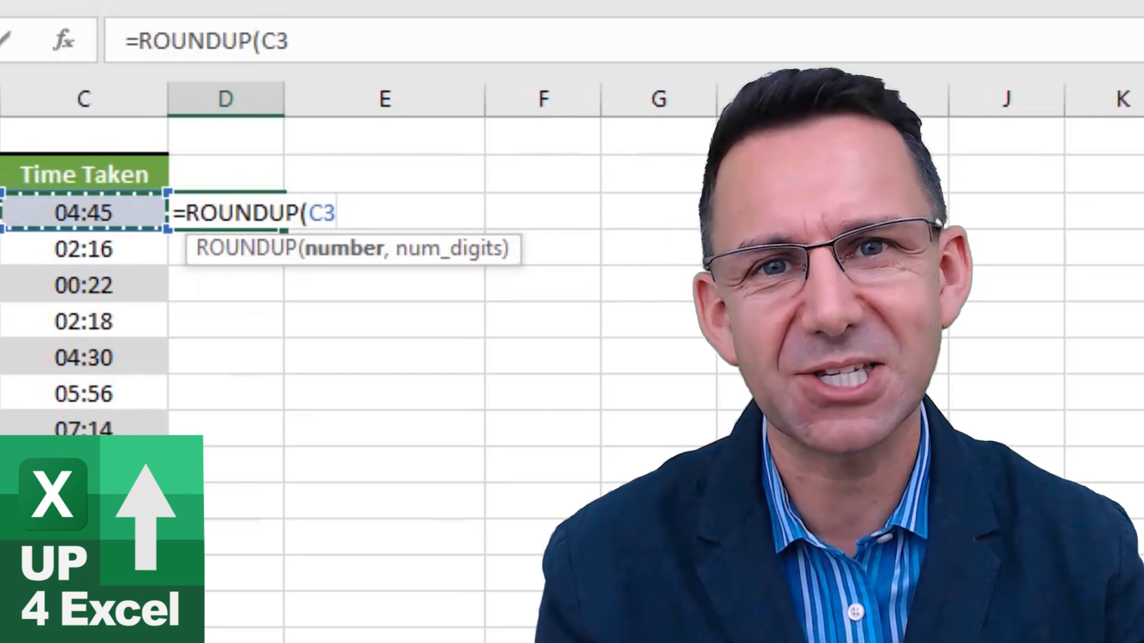
pyautogui.write('*48,0')
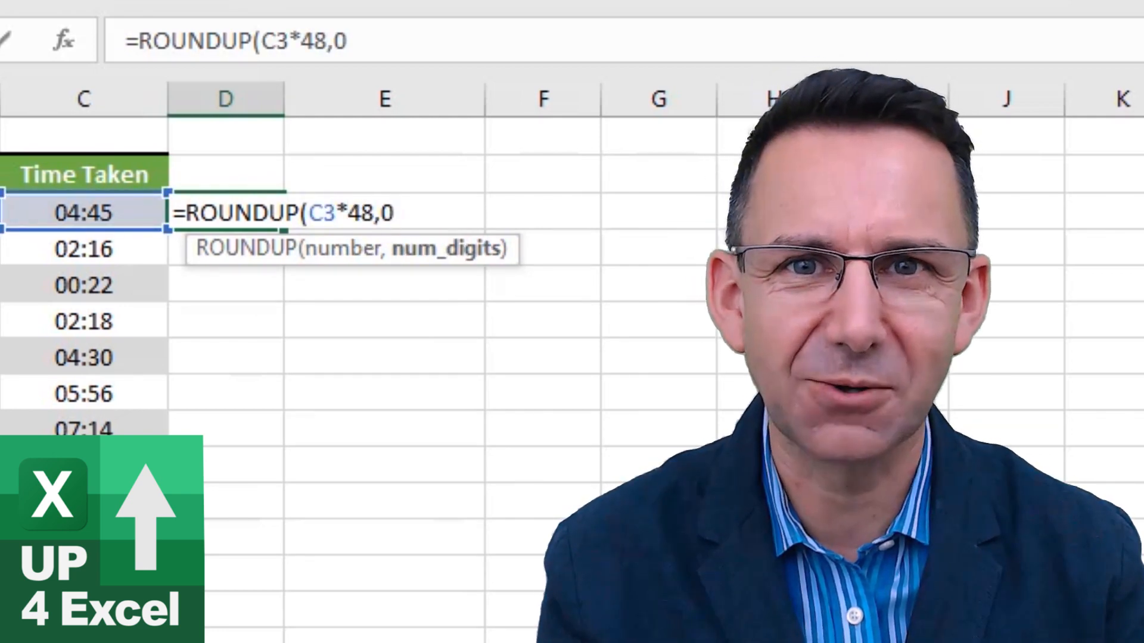
pyautogui.write(')/48')
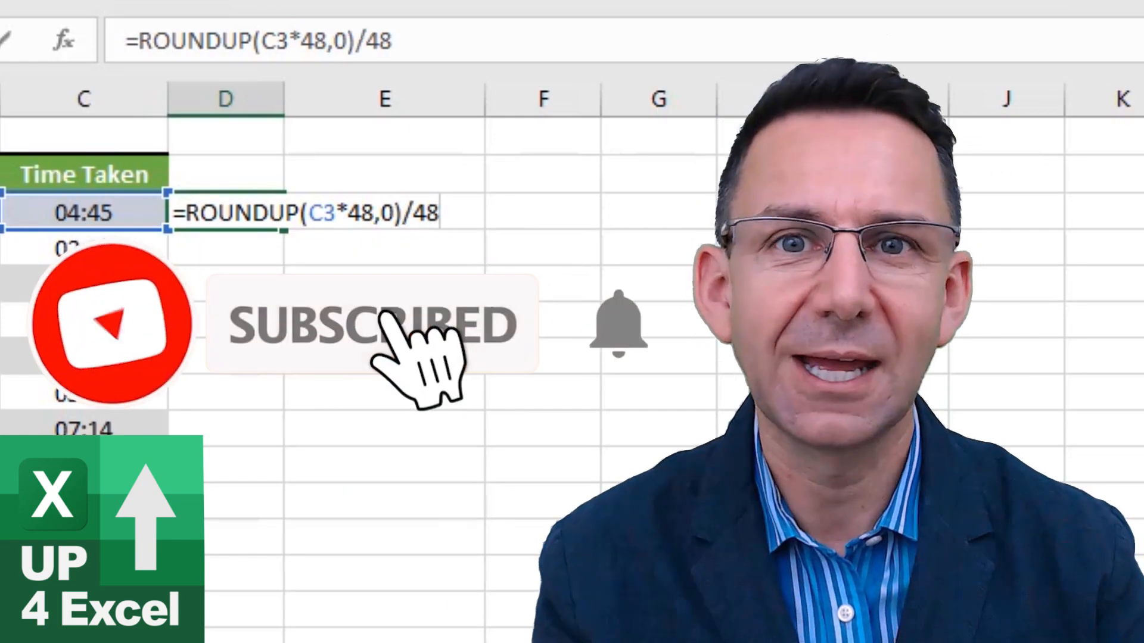